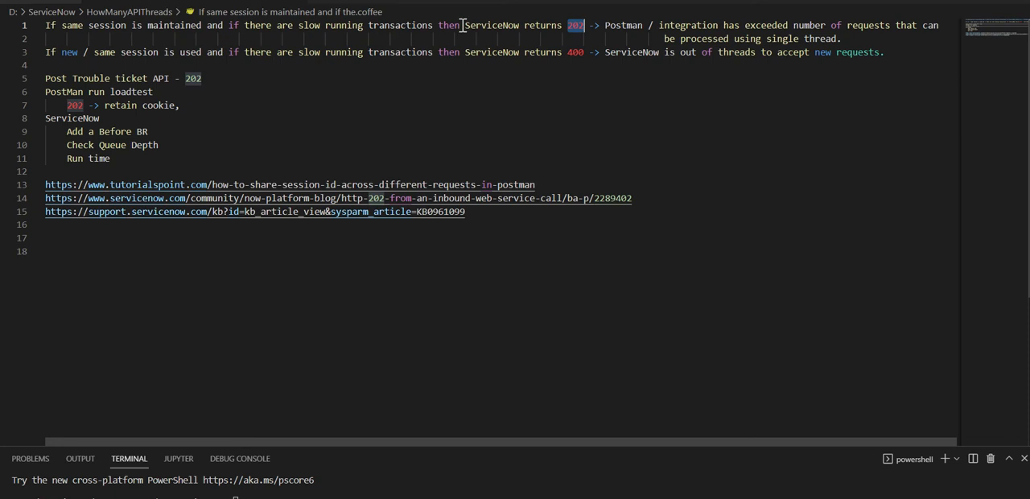
pyautogui.moveTo(586, 26)
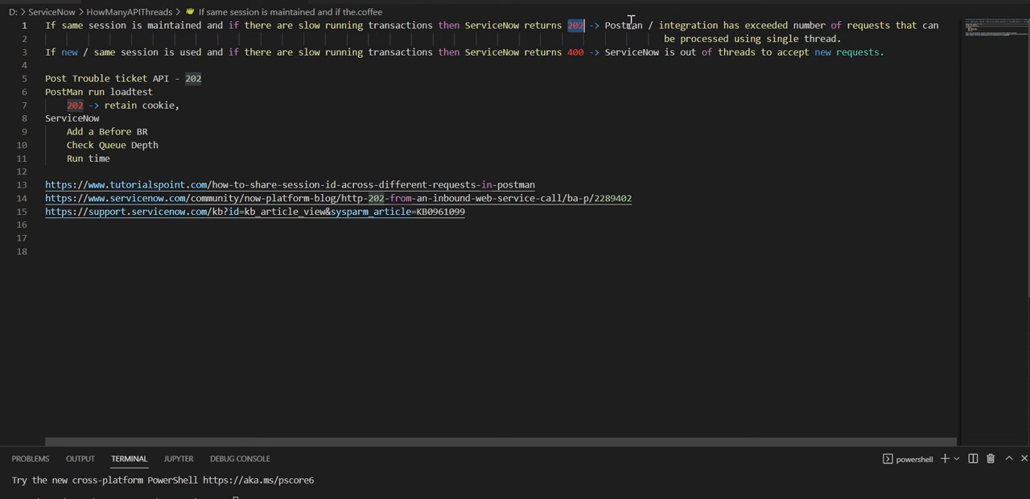
pyautogui.moveTo(850, 23)
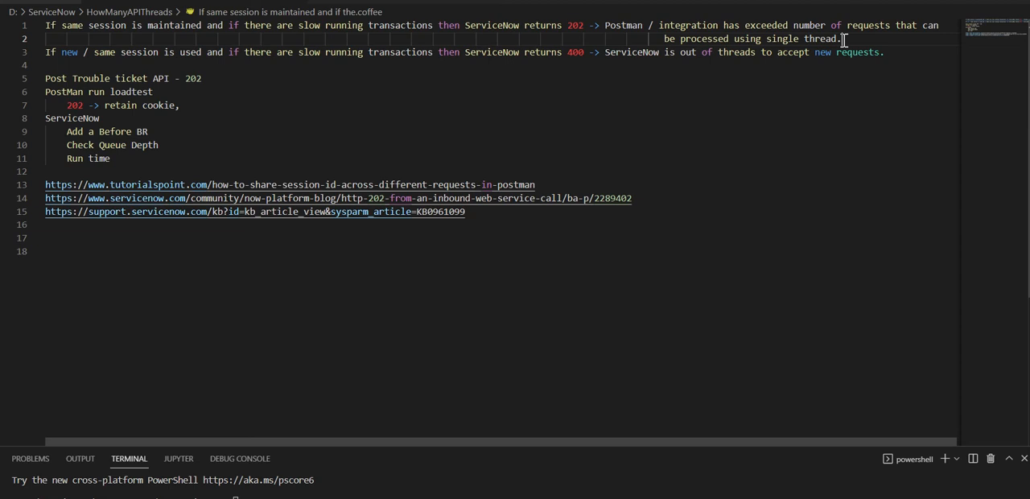
pyautogui.moveTo(332, 121)
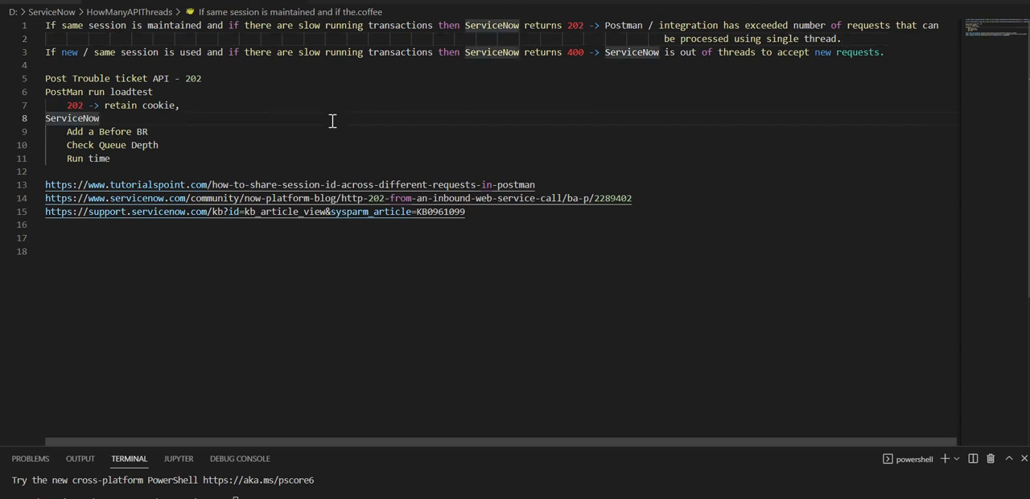
# - Read the VS Code notes on ServiceNow 202/400 responses and switch to the Postman Create trouble ticket request
pyautogui.click(203, 78)
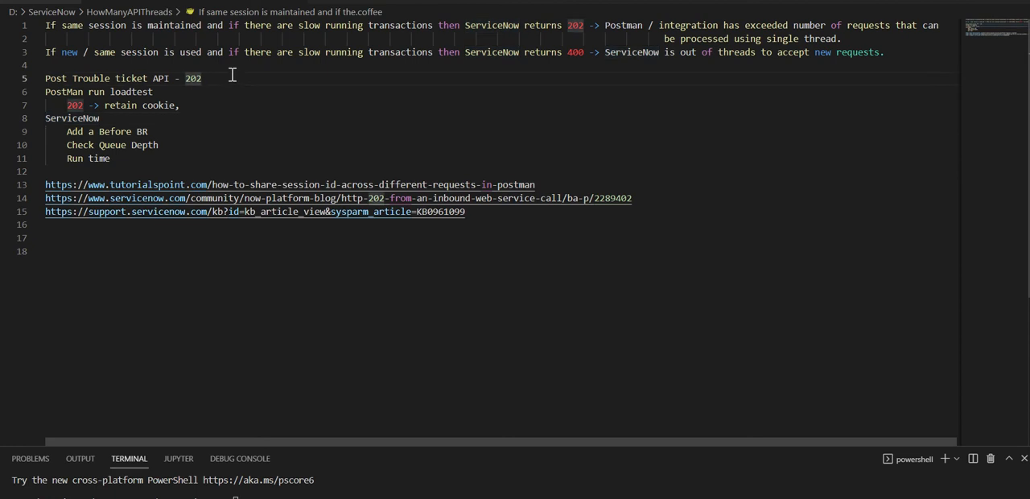
pyautogui.click(193, 106)
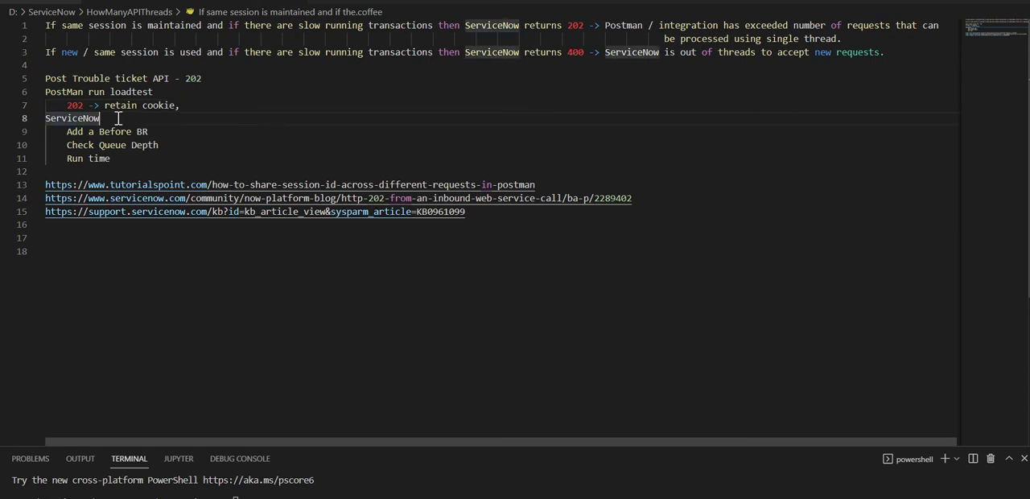
pyautogui.moveTo(280, 52)
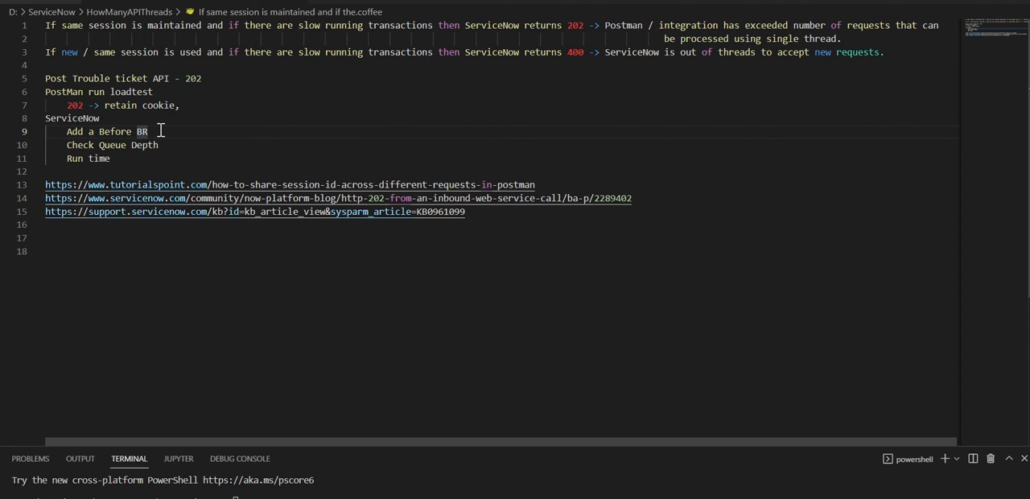
pyautogui.click(161, 145)
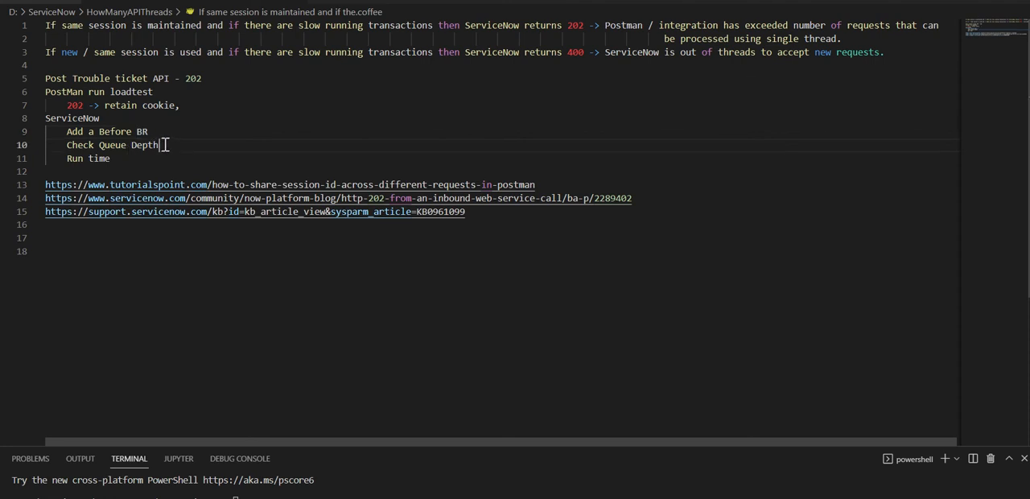
pyautogui.doubleClick(145, 144)
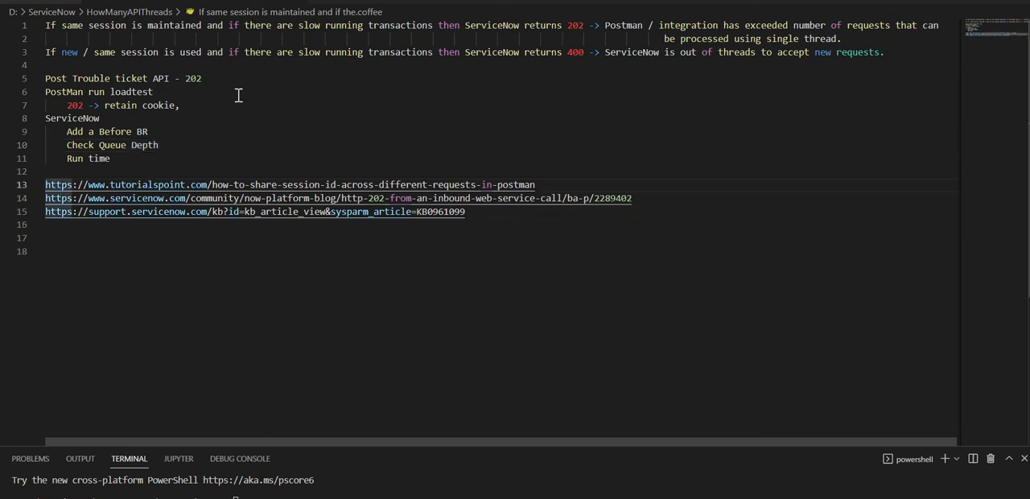
pyautogui.doubleClick(131, 90)
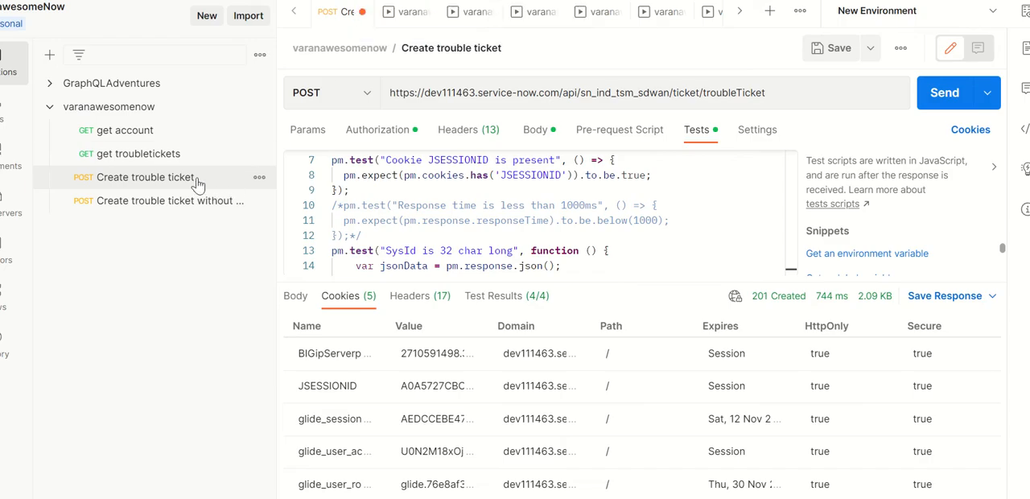
# - Show the request's JSON body, view the returned JSON, then return to the response Cookies list
pyautogui.click(145, 177)
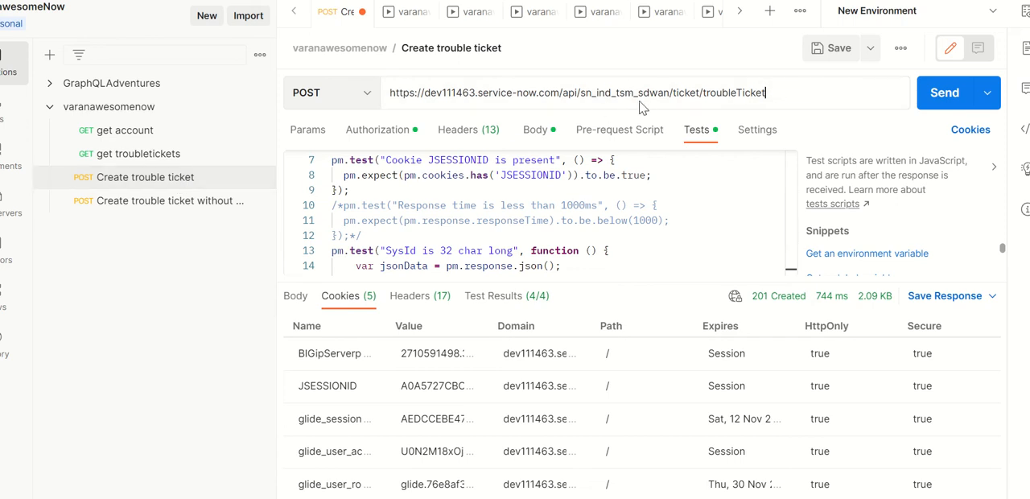
pyautogui.doubleClick(619, 94)
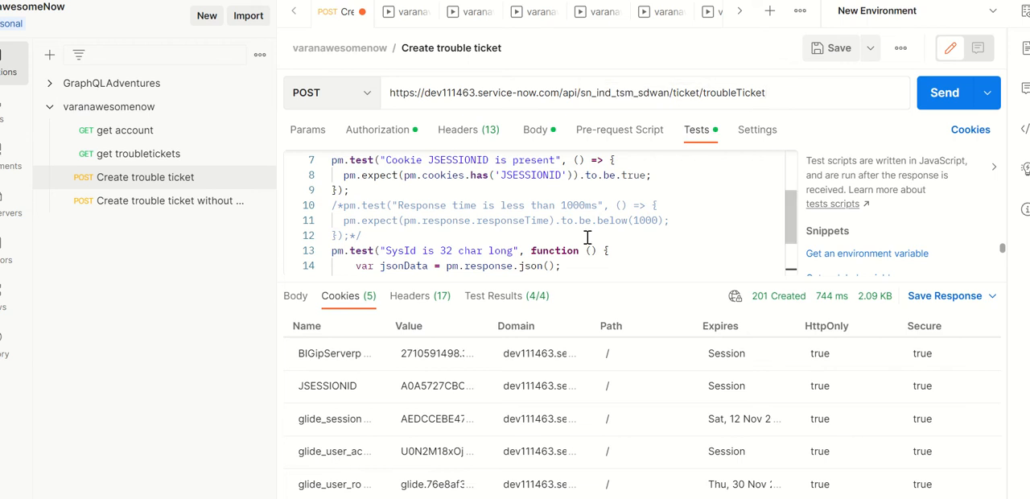
pyautogui.click(536, 131)
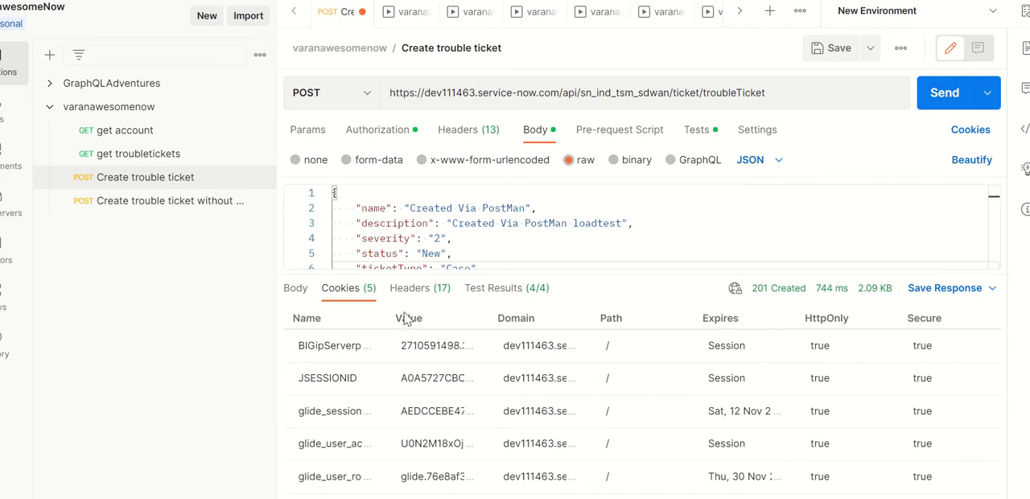
pyautogui.click(296, 286)
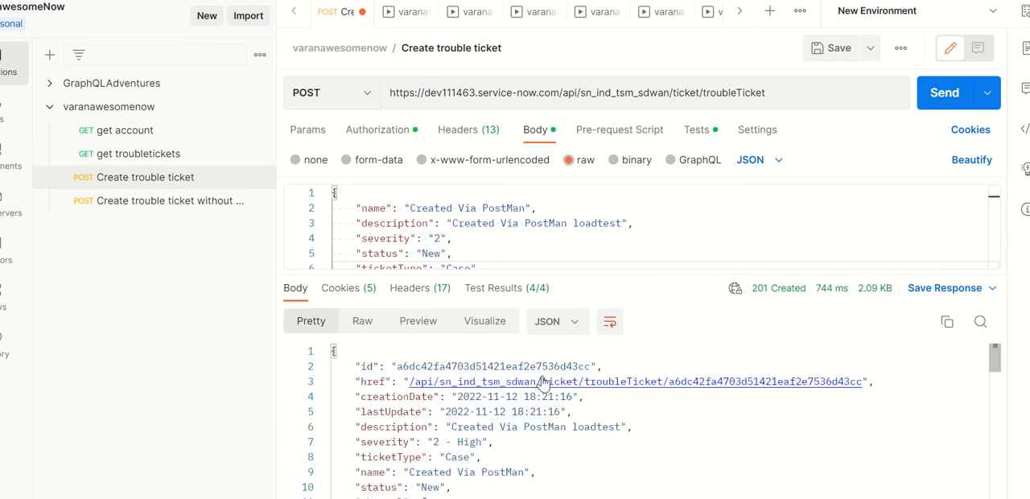
pyautogui.click(340, 286)
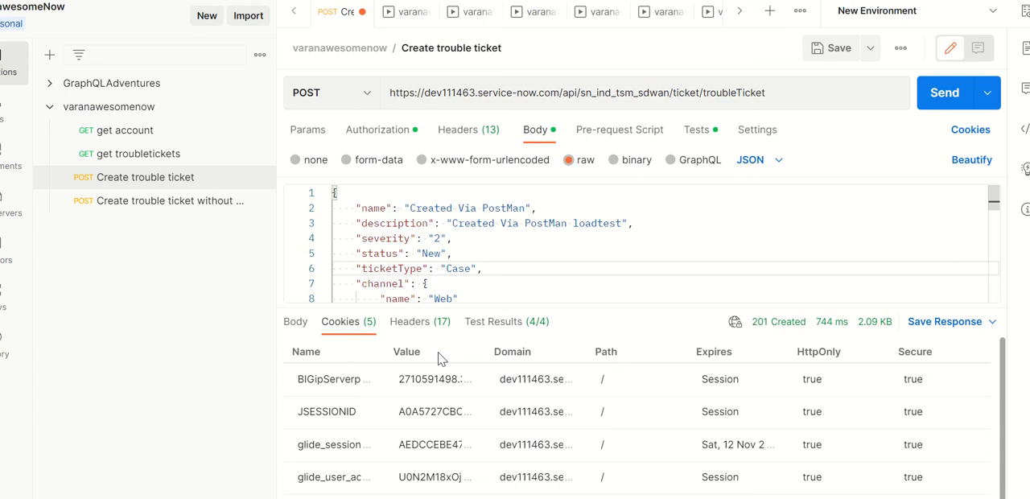
pyautogui.moveTo(412, 341)
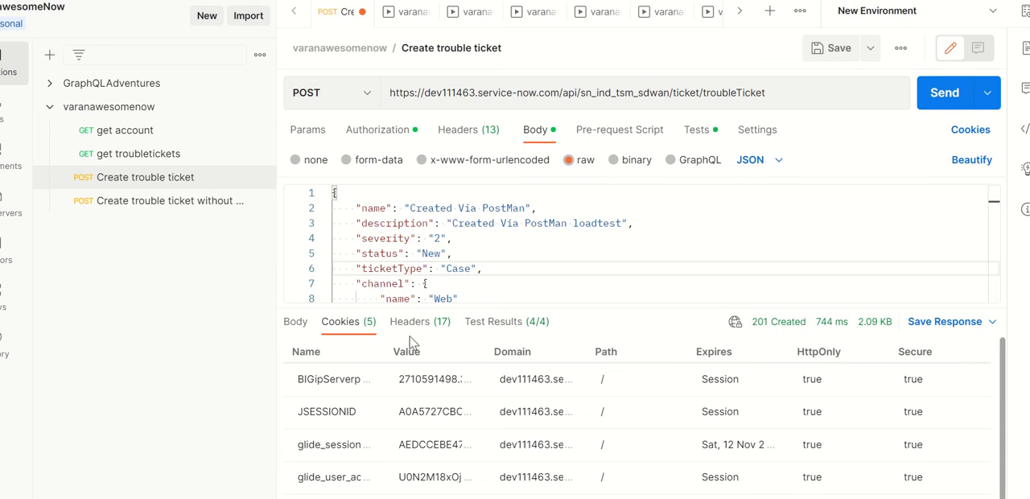
pyautogui.moveTo(697, 130)
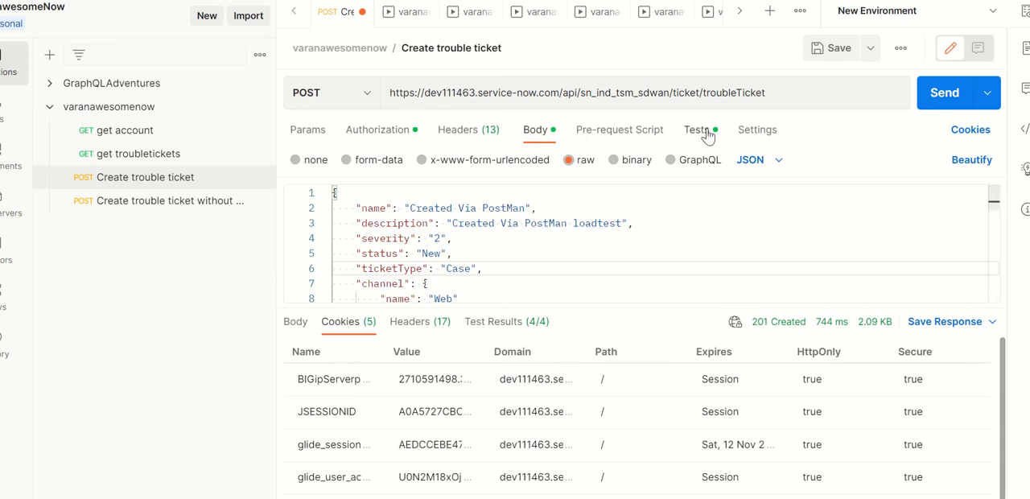
# - Review the test script and the {{cookieanil}} variable in the Cookie header
pyautogui.click(695, 130)
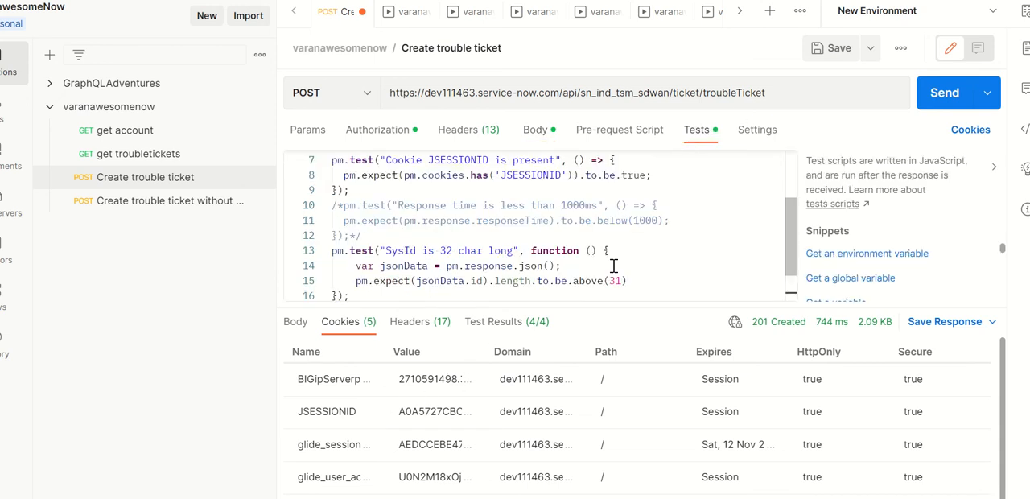
pyautogui.scroll(-3)
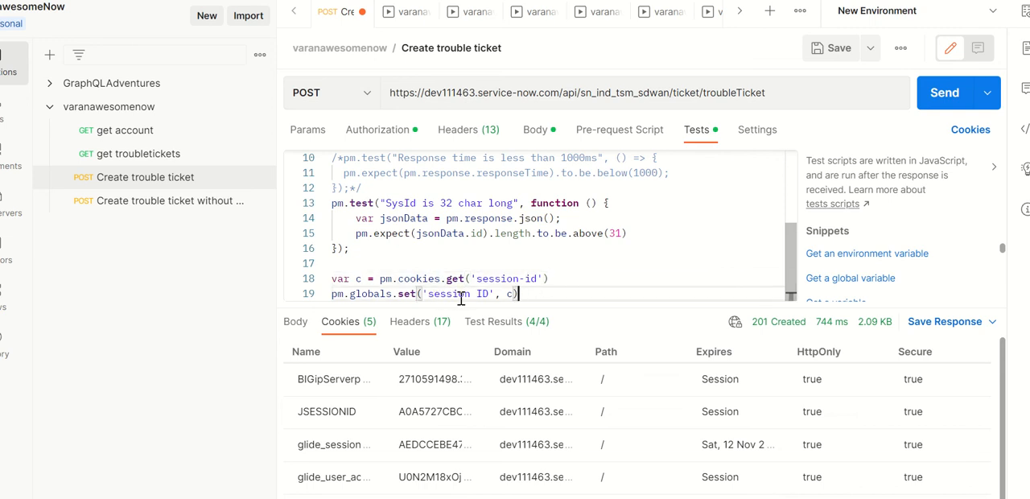
pyautogui.click(468, 130)
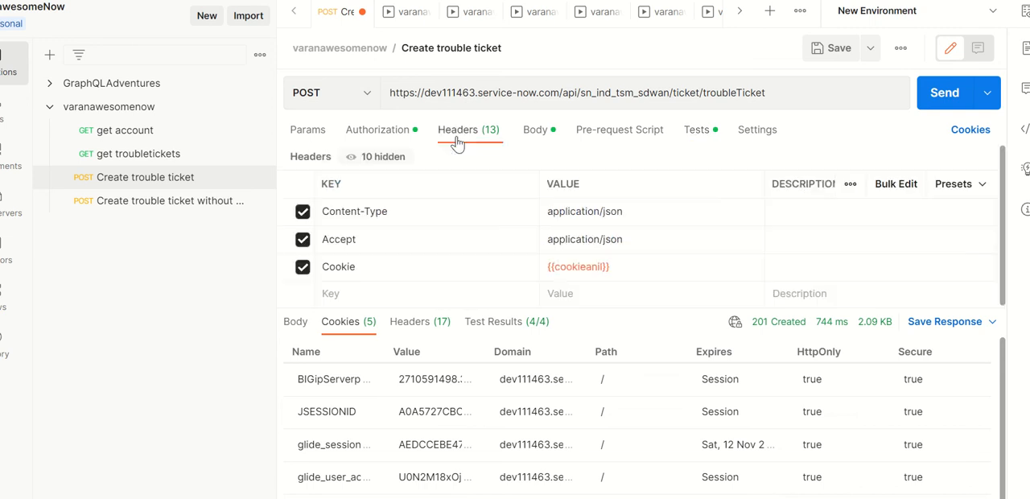
pyautogui.click(636, 266)
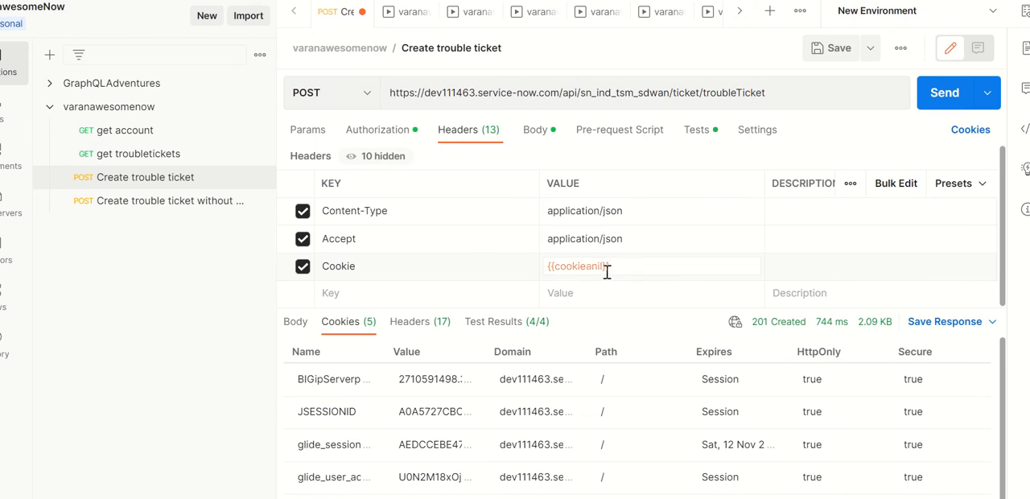
pyautogui.doubleClick(576, 266)
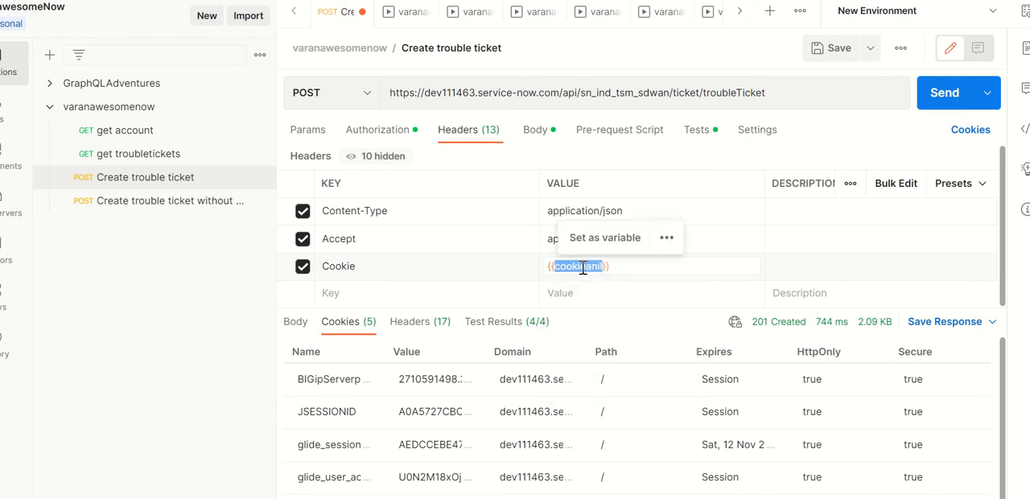
pyautogui.click(697, 131)
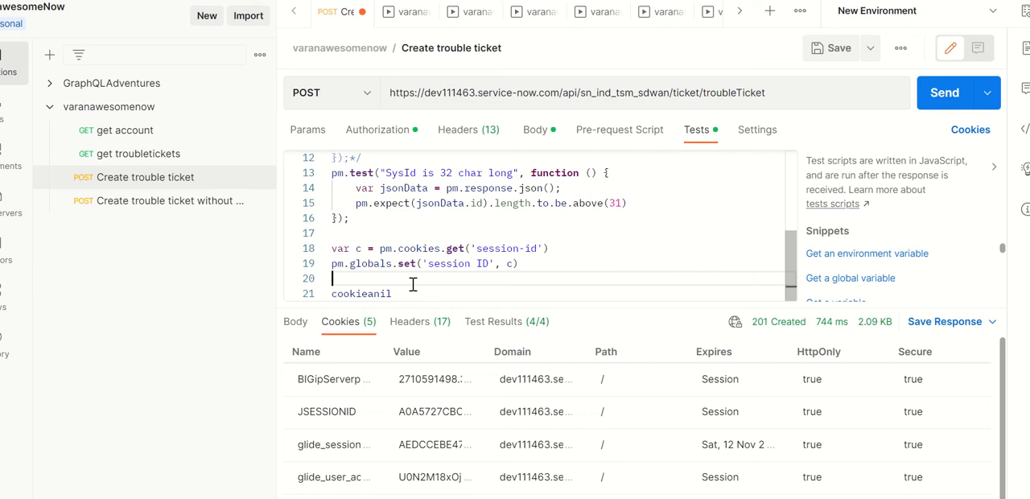
# - Add pm.globals.set('cookieanil', c); to the test script via autocomplete
pyautogui.write('pm.')
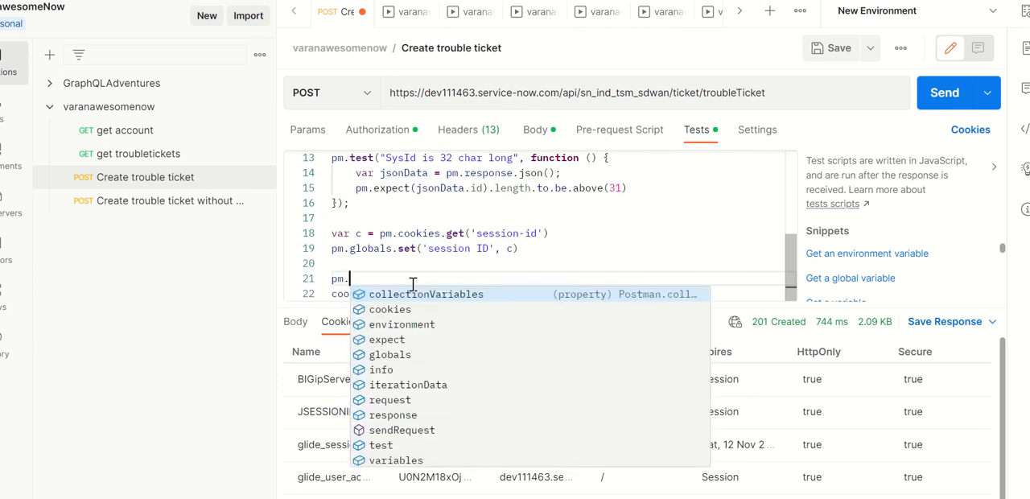
pyautogui.write('co')
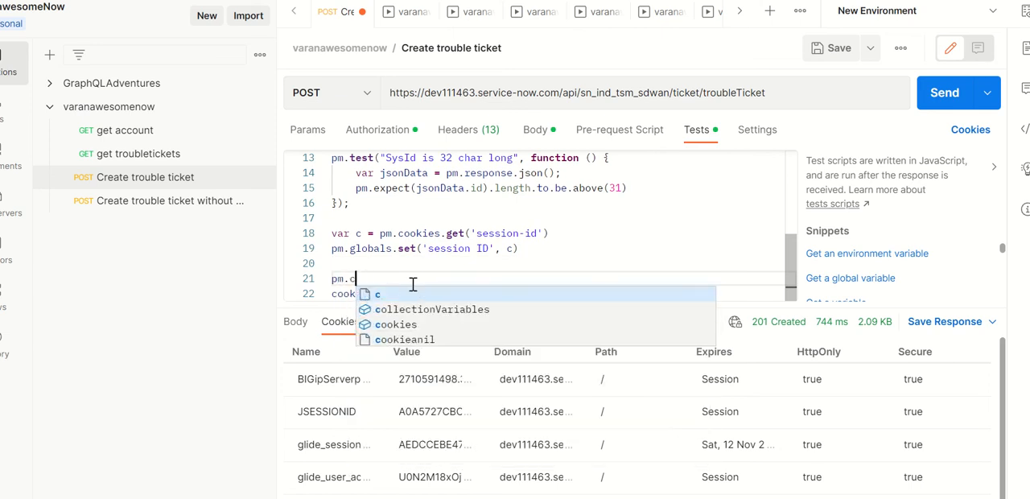
pyautogui.write("globals.set('cookieanil', c);")
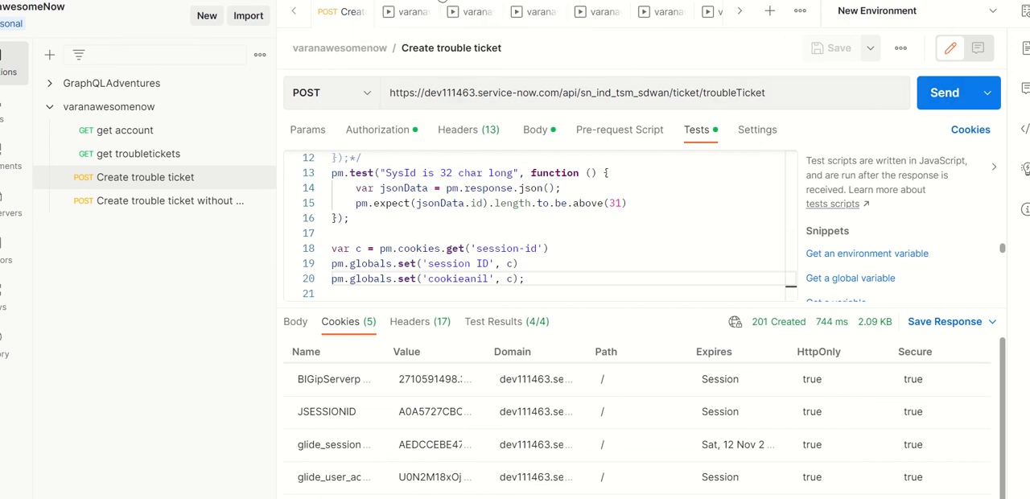
# - Re-send the request for another 201 Created, set the Cookie header to {{cookieanil}} and save
pyautogui.click(945, 94)
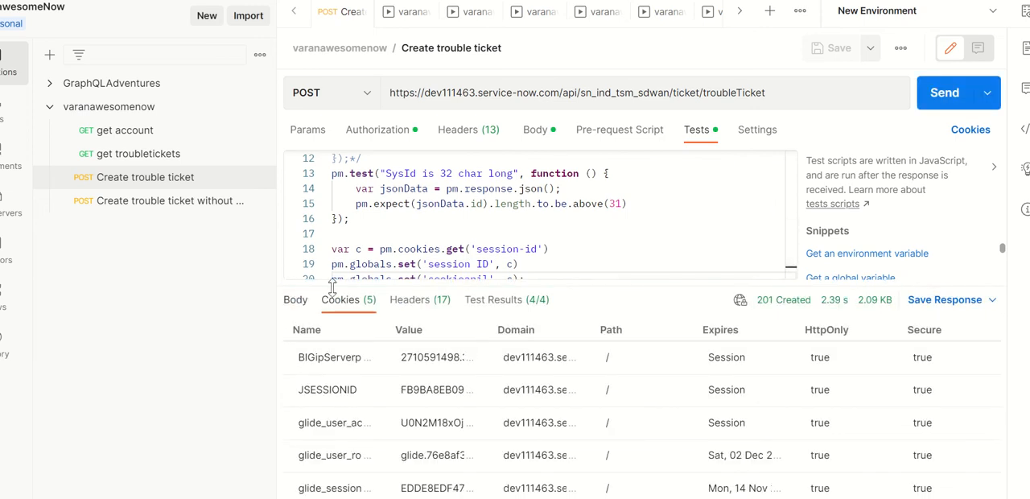
pyautogui.moveTo(296, 300)
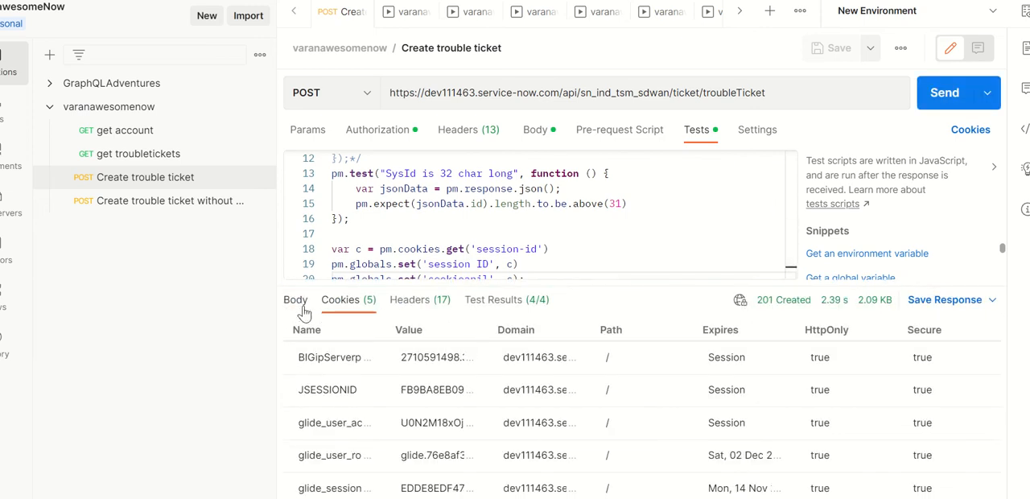
pyautogui.click(296, 300)
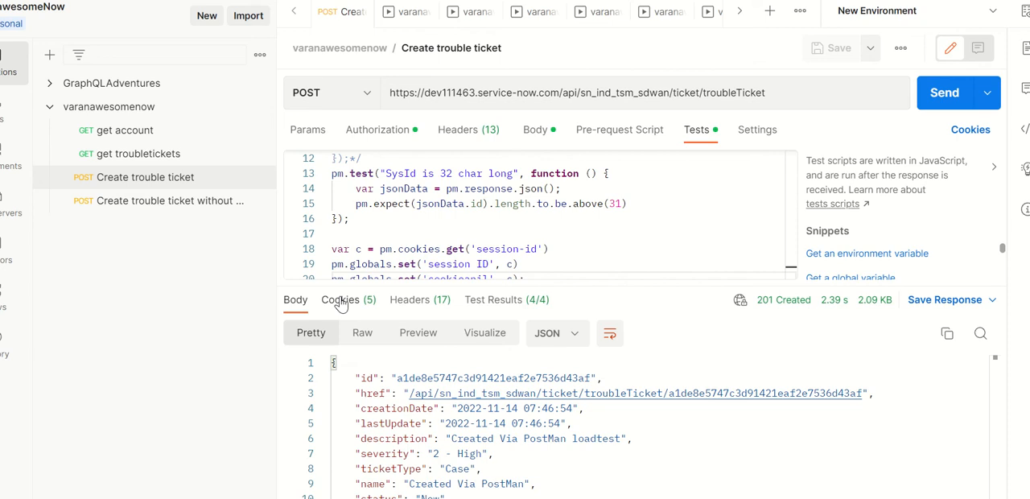
pyautogui.click(341, 299)
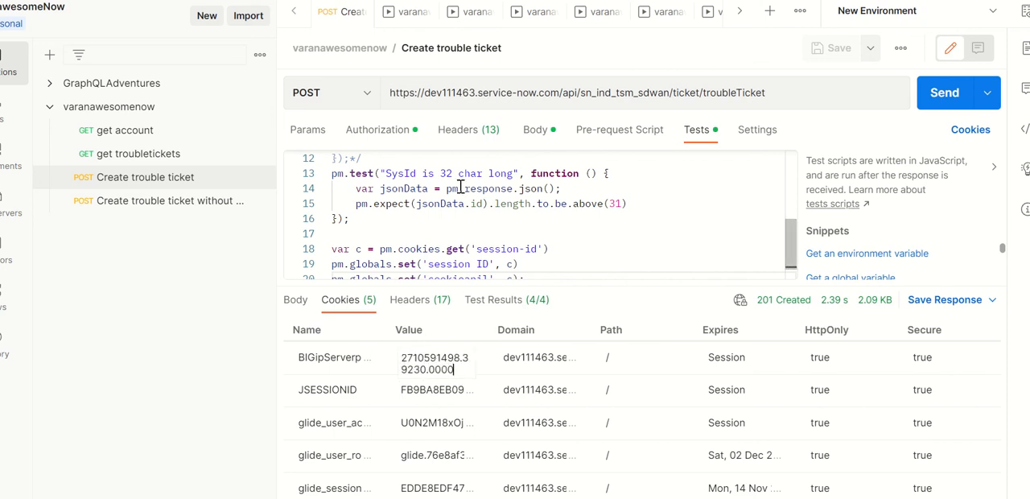
pyautogui.click(468, 130)
pyautogui.write('{{cookieanil')
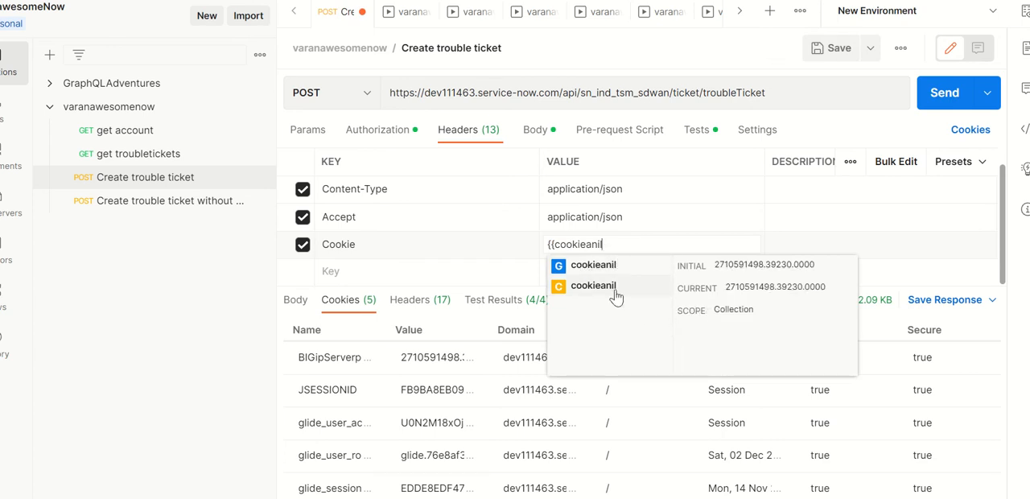
pyautogui.moveTo(637, 296)
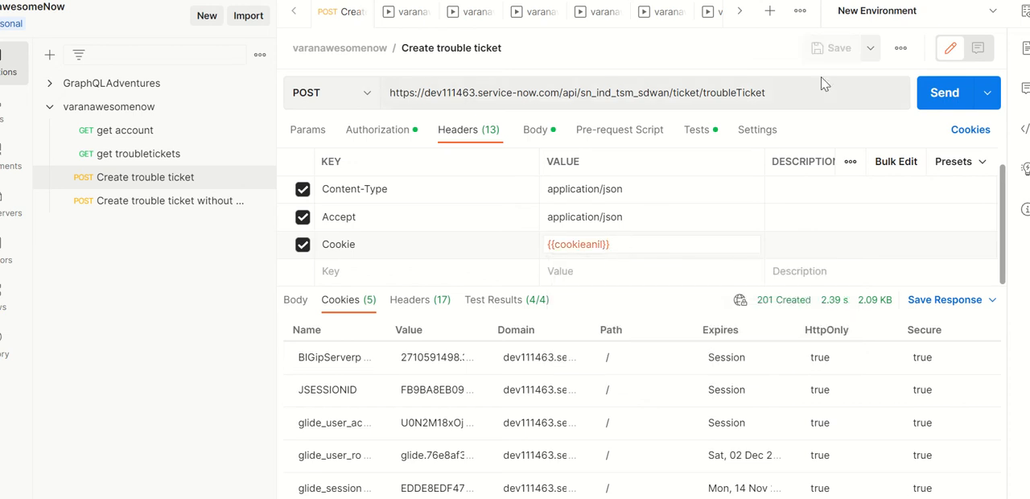
pyautogui.click(909, 11)
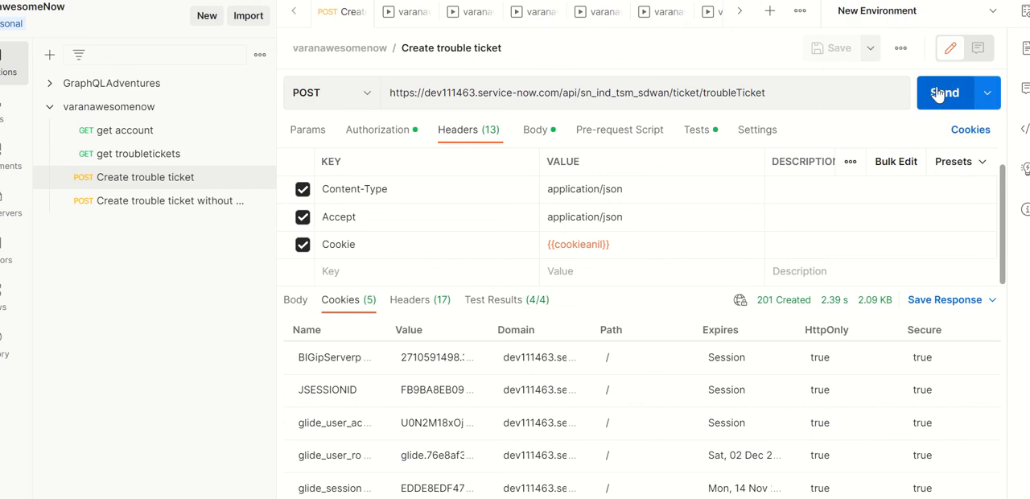
pyautogui.moveTo(931, 77)
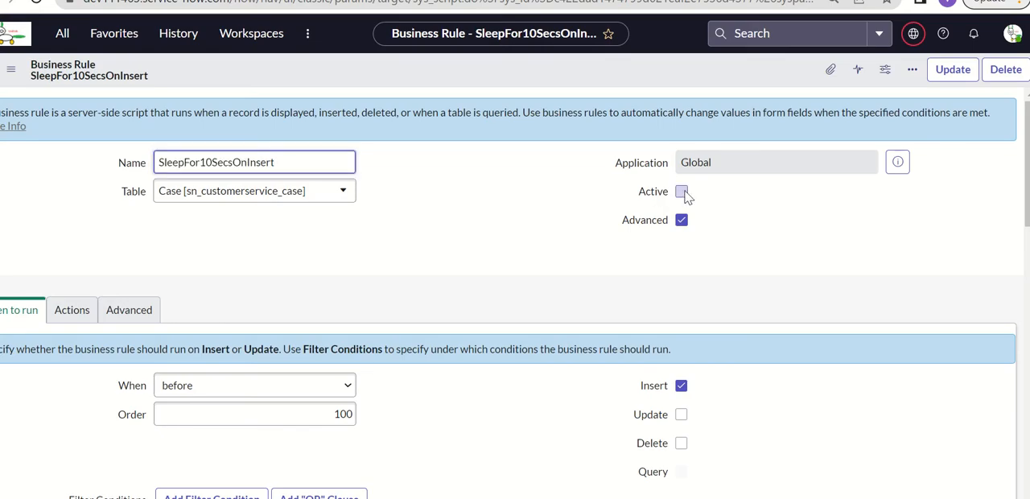
# - Mark the SleepFor10SecsOnInsert business rule Active in ServiceNow
pyautogui.click(682, 191)
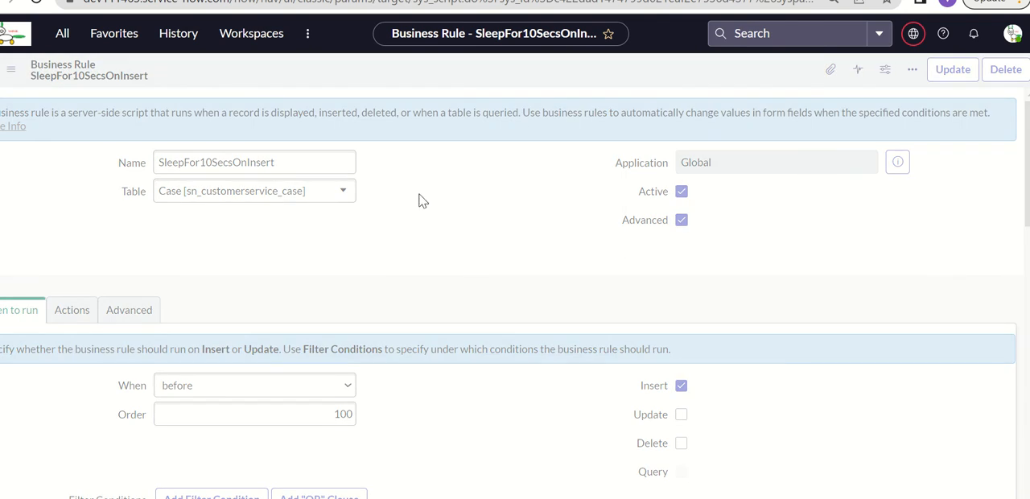
pyautogui.moveTo(441, 249)
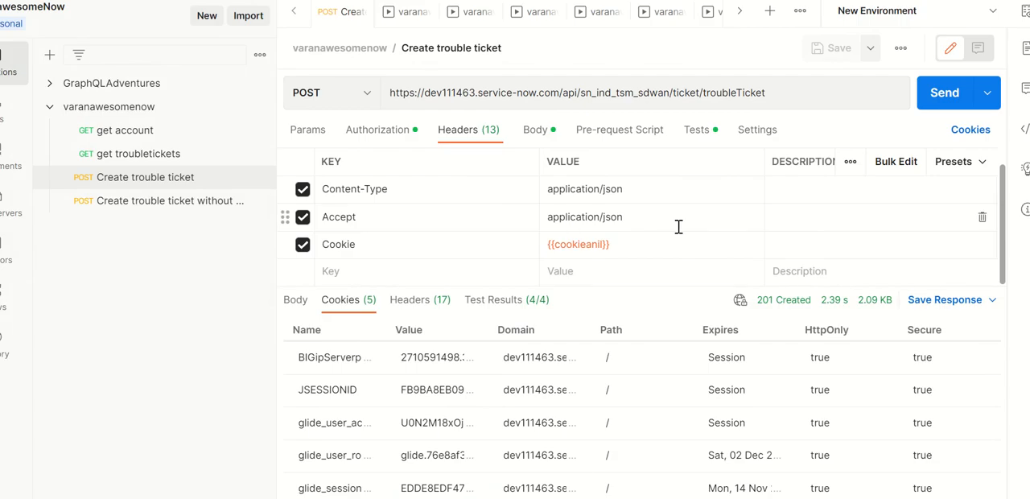
# - Send the trouble ticket request once more and close the other open request tabs
pyautogui.click(646, 245)
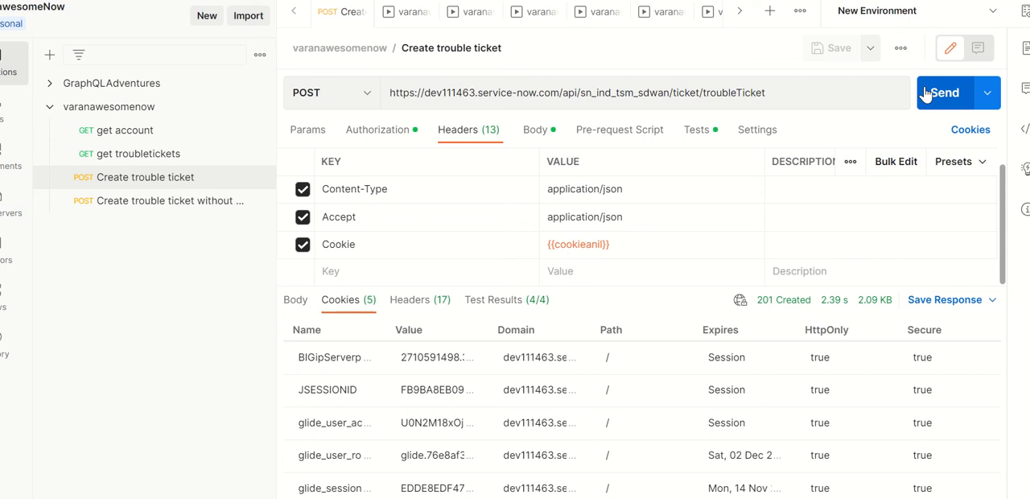
pyautogui.click(943, 93)
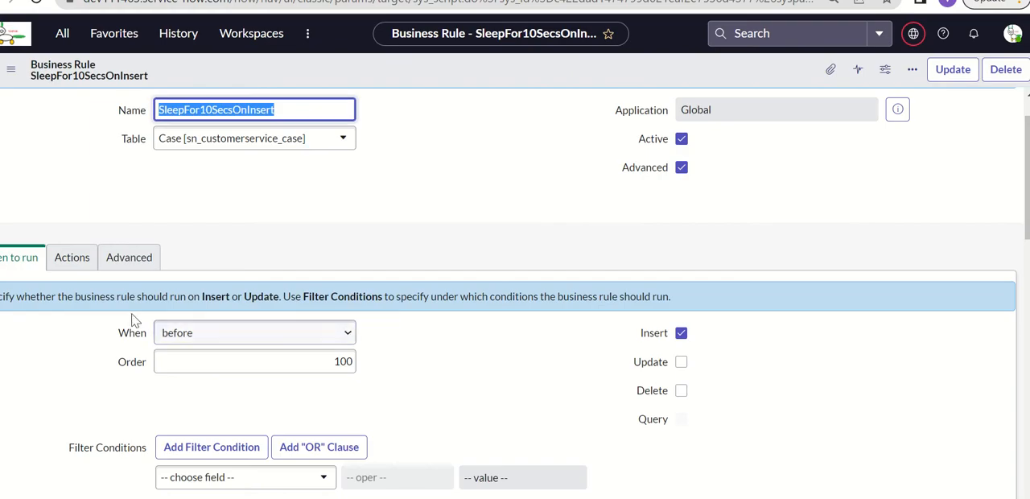
pyautogui.click(129, 258)
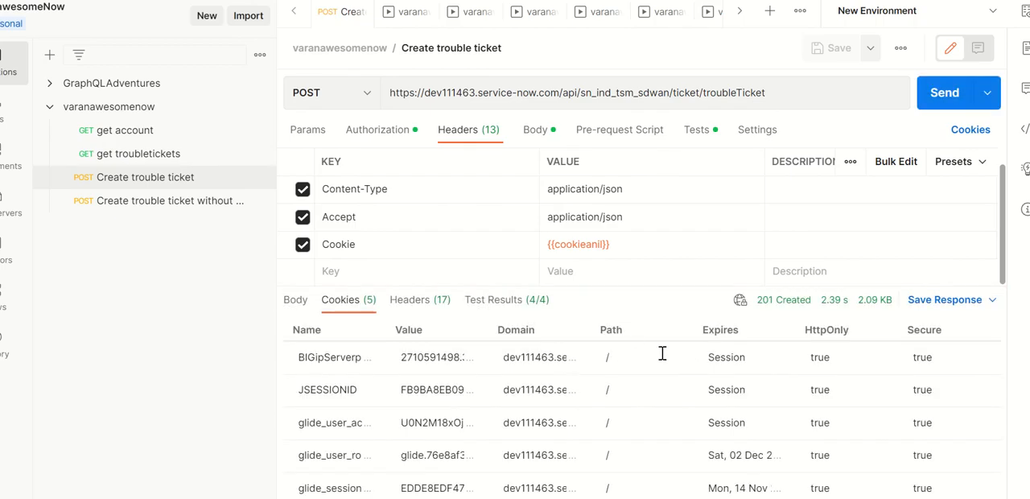
pyautogui.moveTo(732, 256)
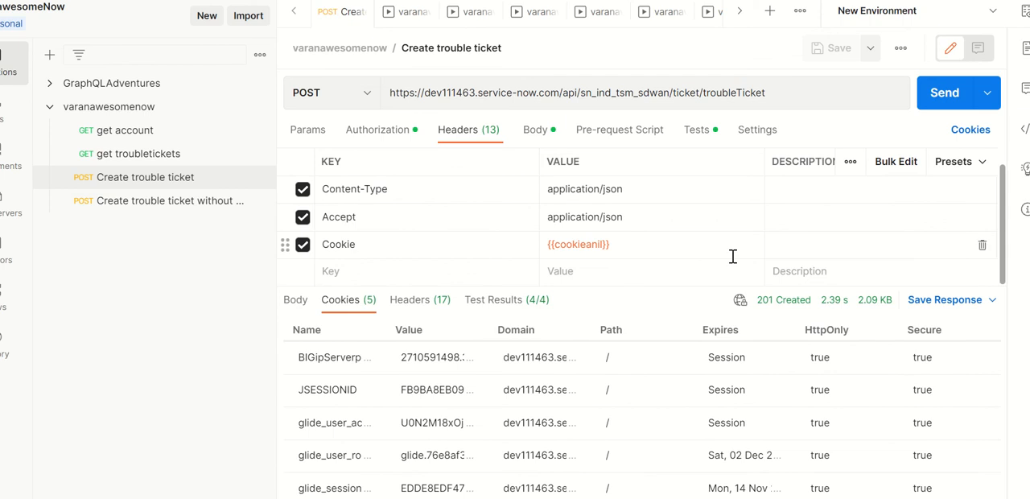
pyautogui.click(404, 11)
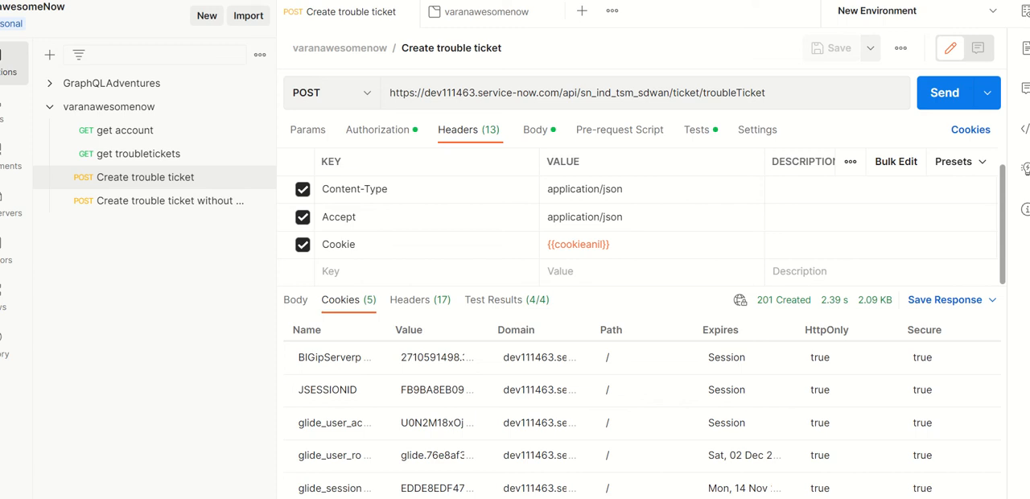
# - Run the varanawesomenow collection with get troubletickets and Create trouble ticket for 100 iterations
pyautogui.click(609, 12)
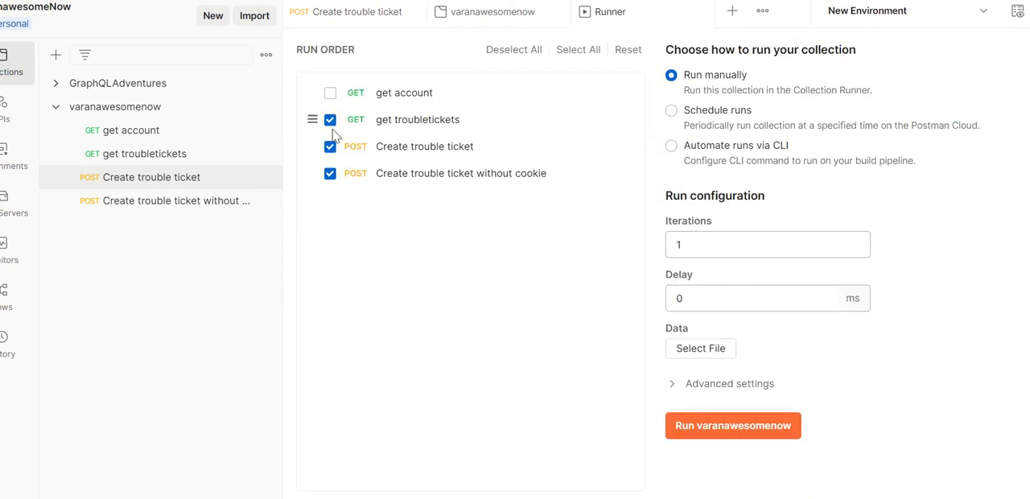
pyautogui.click(330, 119)
pyautogui.write('-')
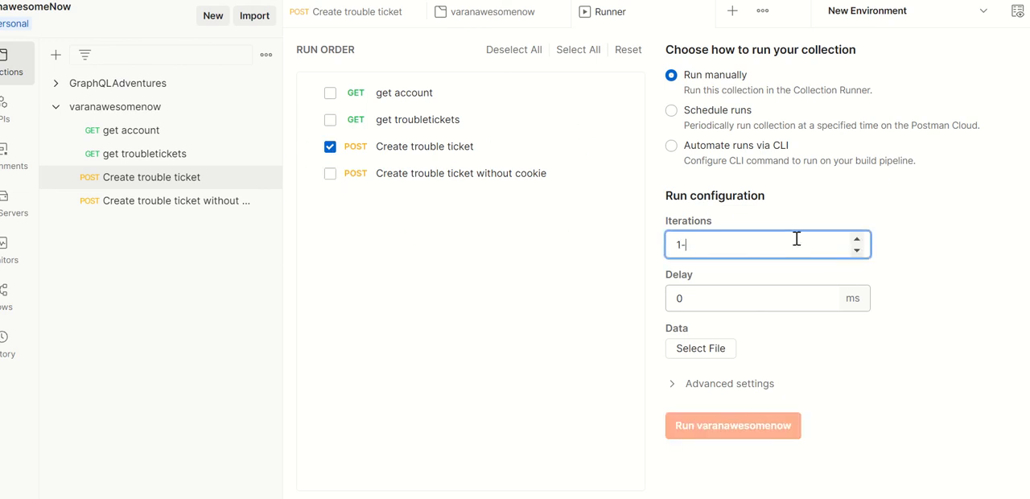
pyautogui.click(730, 425)
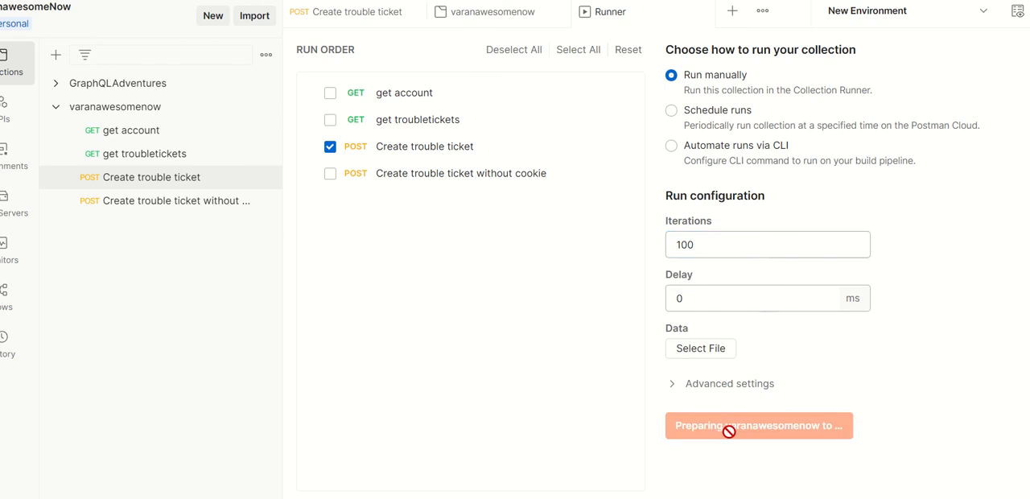
pyautogui.click(757, 425)
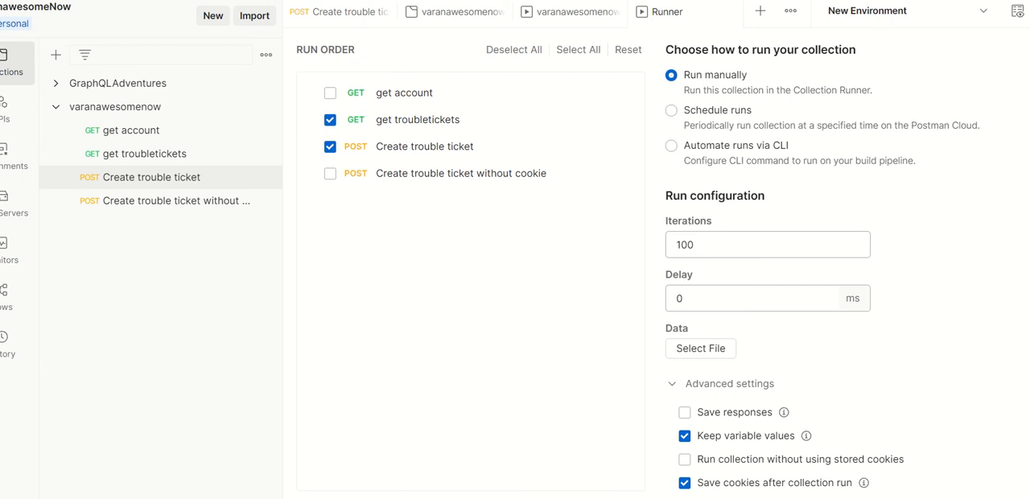
pyautogui.click(758, 476)
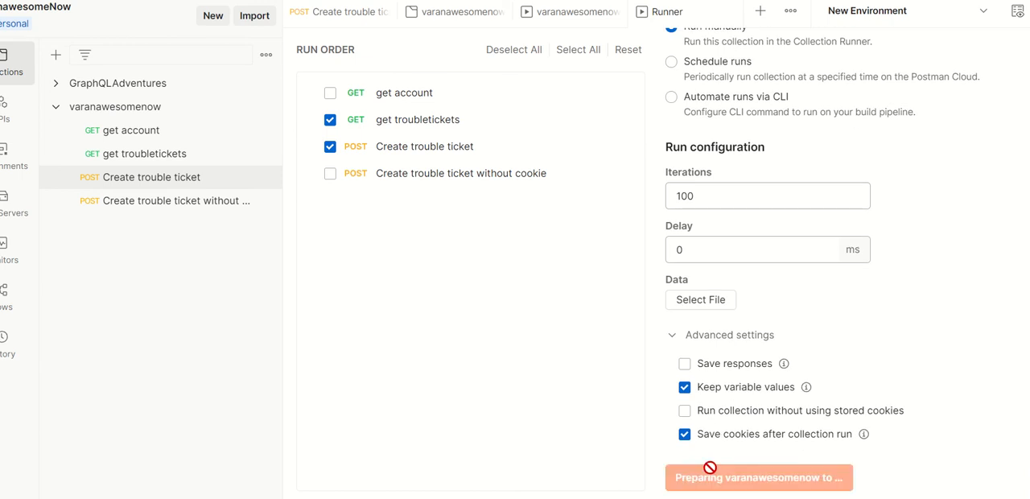
pyautogui.click(756, 476)
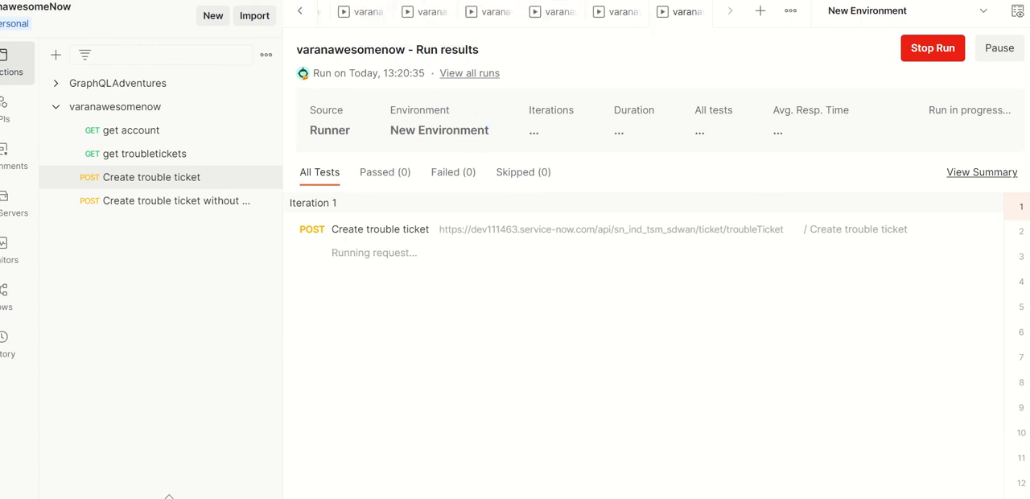
# - Show the Postman console log of the run's trouble ticket POSTs with mostly 400 responses
pyautogui.click(184, 357)
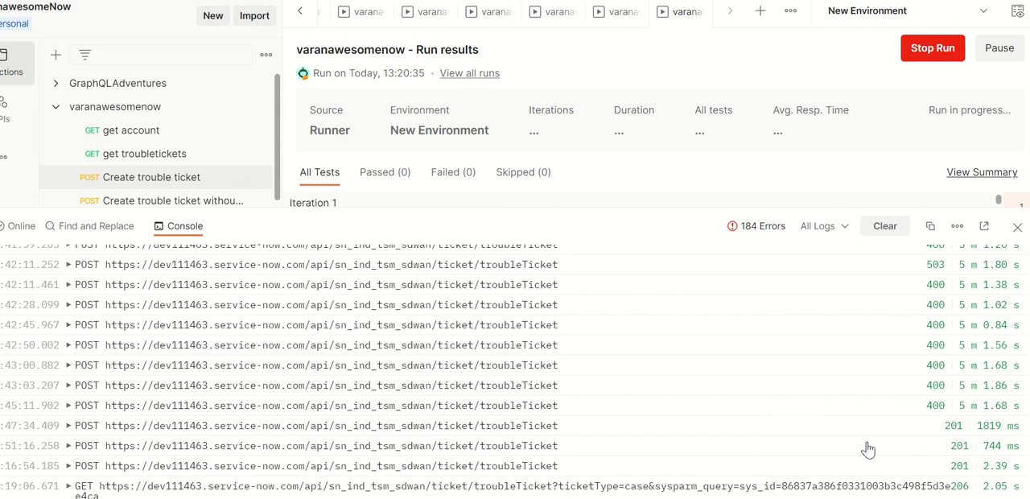
pyautogui.moveTo(796, 492)
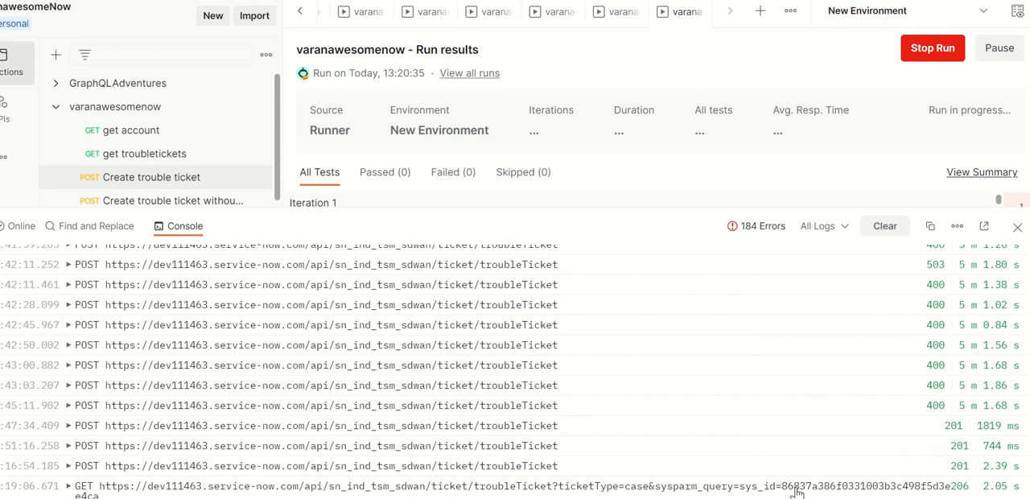
pyautogui.moveTo(536, 409)
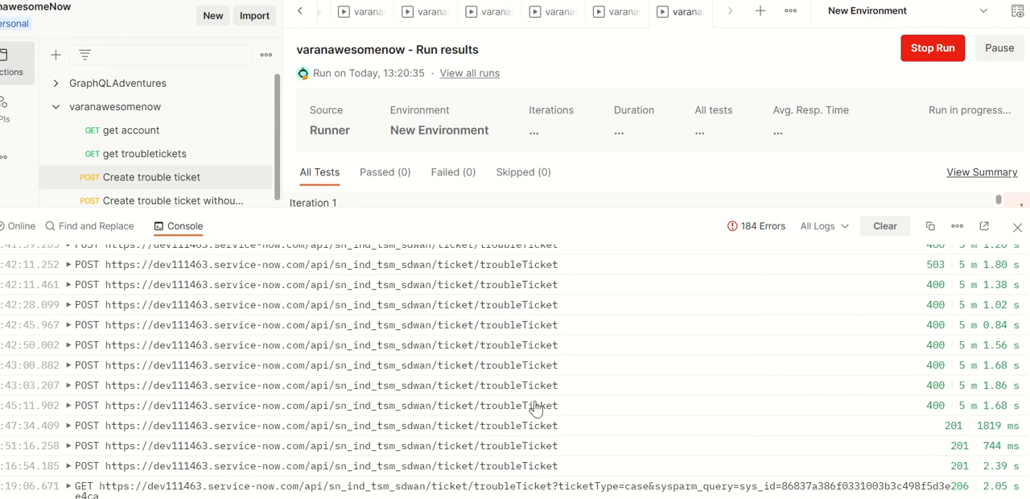
pyautogui.moveTo(476, 370)
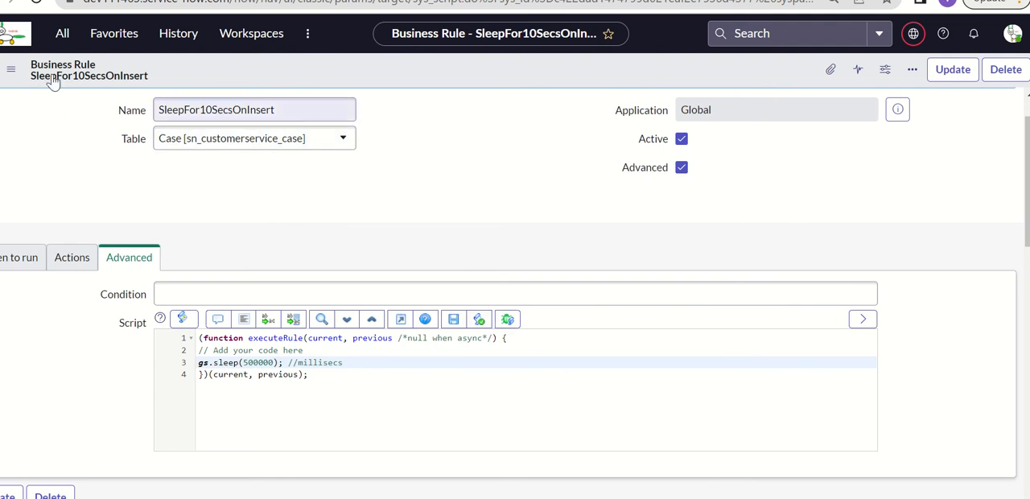
# - Search the ServiceNow navigator filter for active transactions, then stats.do
pyautogui.click(61, 33)
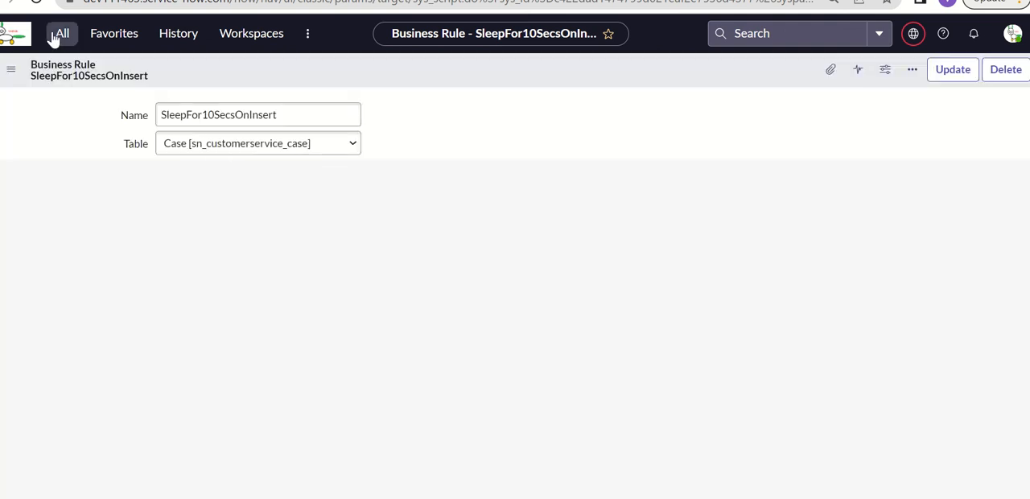
pyautogui.click(61, 32)
pyautogui.write('aaactive')
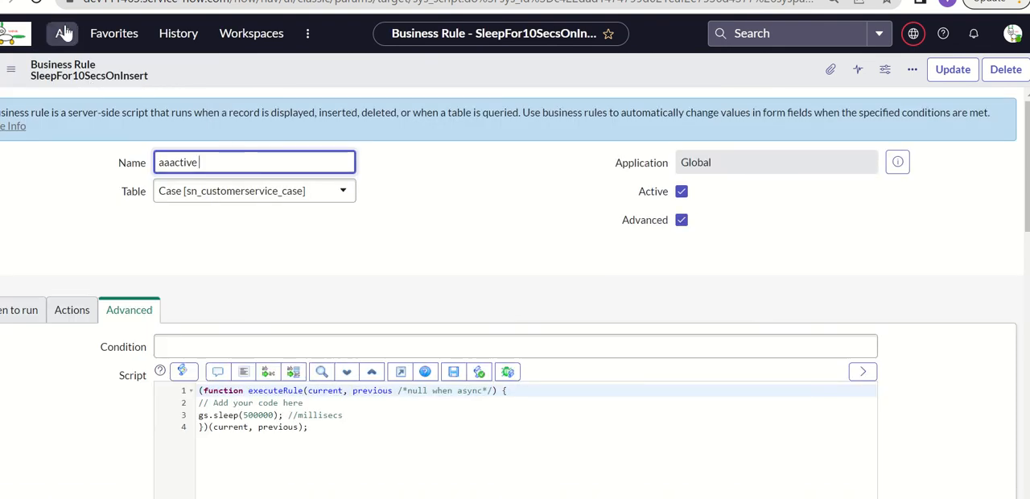
pyautogui.click(61, 32)
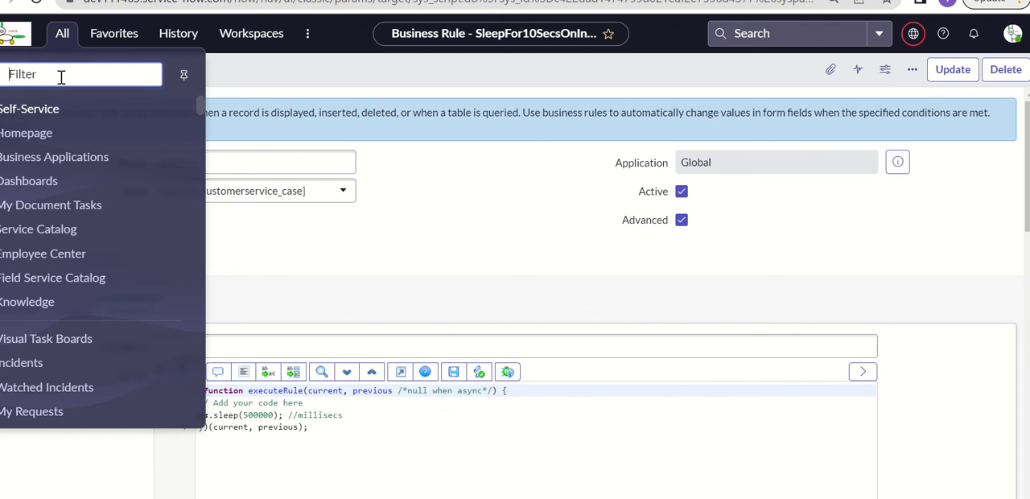
pyautogui.write('active c')
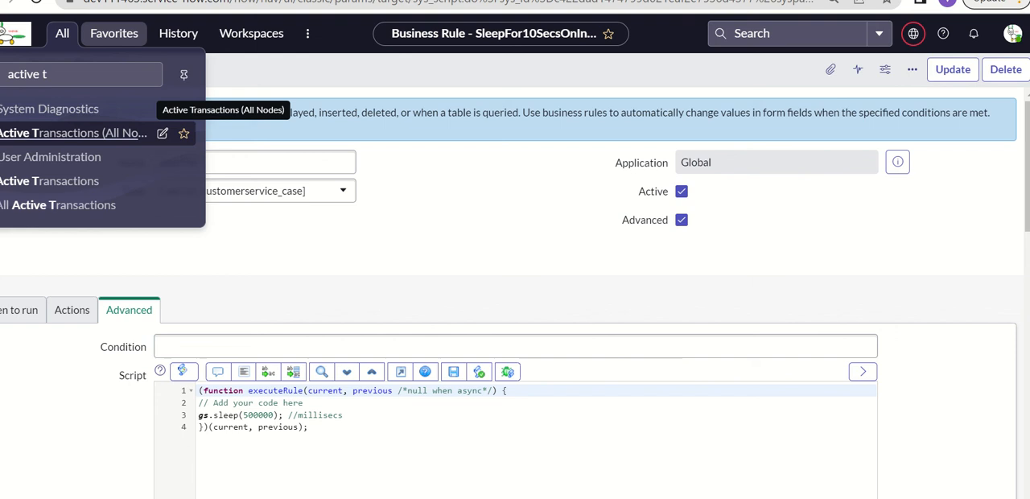
pyautogui.write('s')
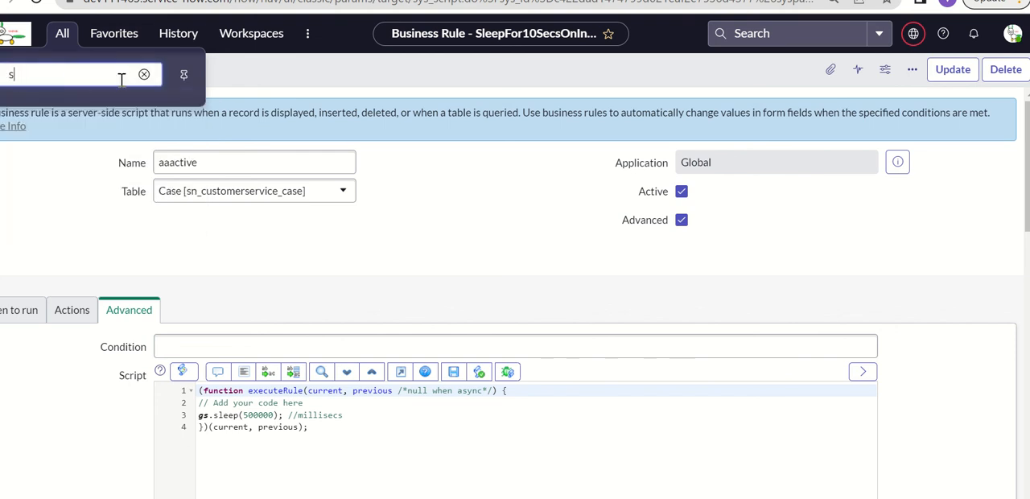
pyautogui.write('tats.DO')
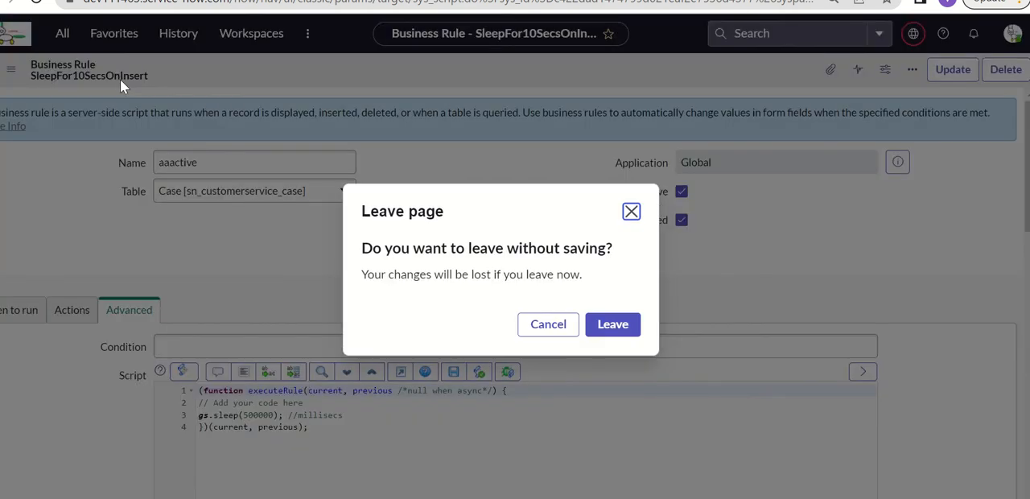
# - Leave the business rule page without saving and confirm reloading the site
pyautogui.click(547, 324)
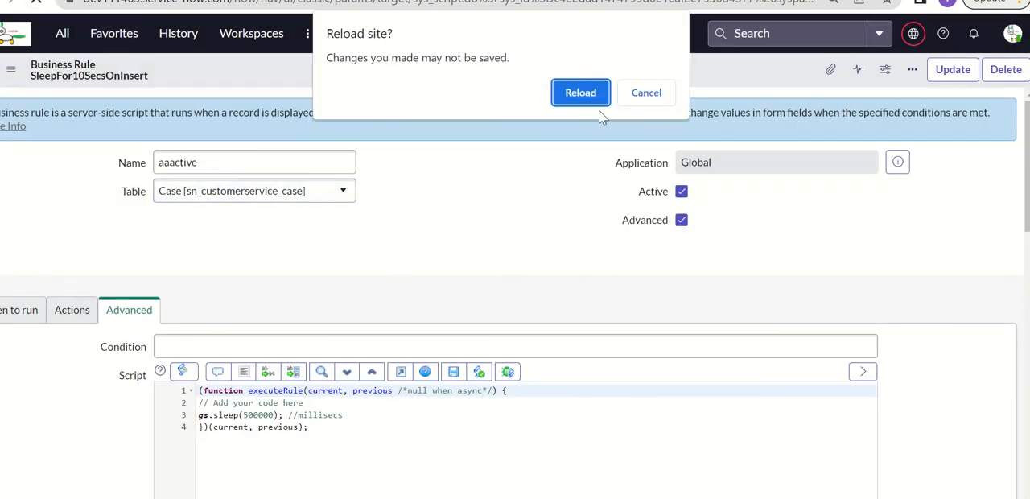
pyautogui.click(579, 92)
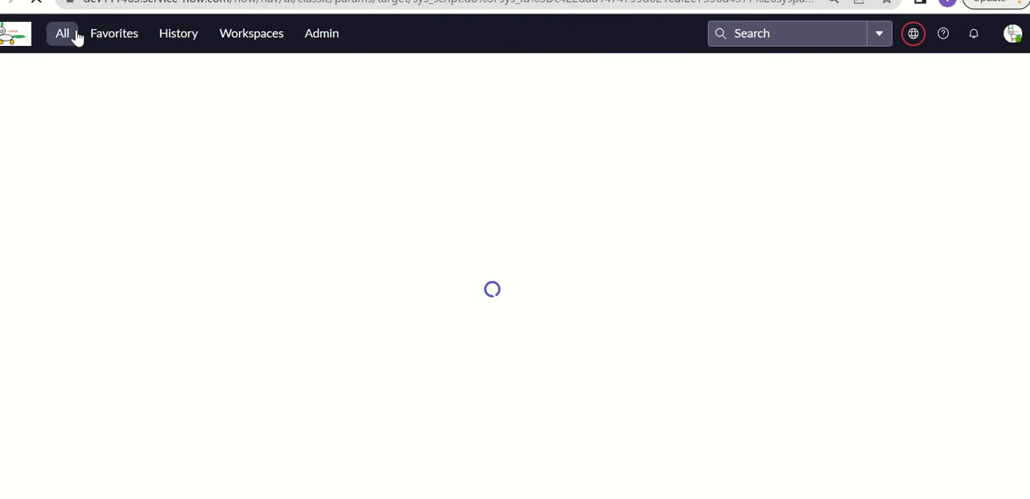
# - Search the stats page for API_INT, view API_INT-thread-3's dump, and show the API_INT thread pool statistics
pyautogui.click(61, 32)
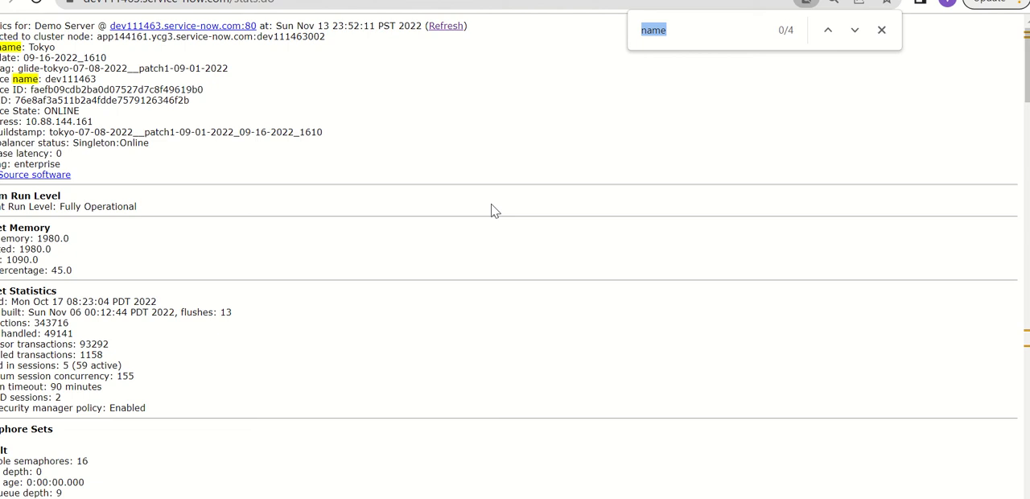
pyautogui.write('API_int')
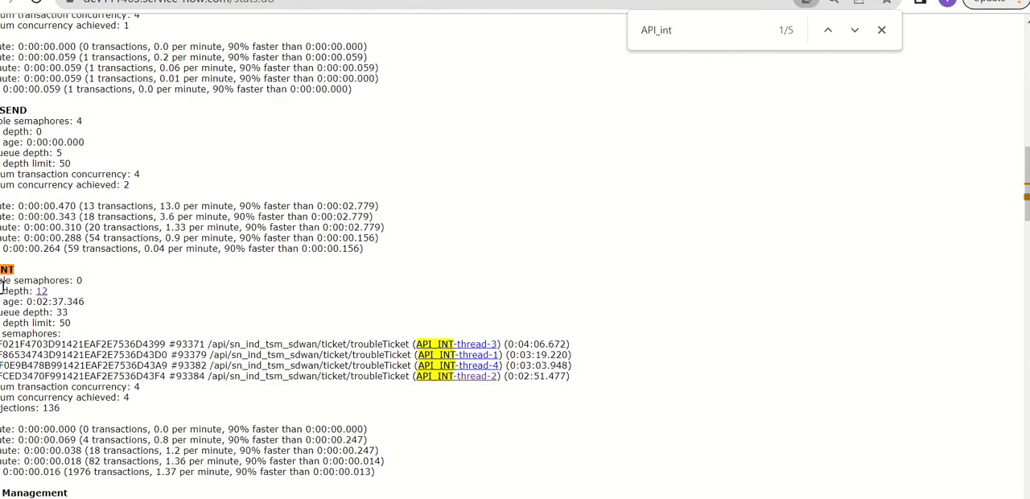
pyautogui.moveTo(185, 333)
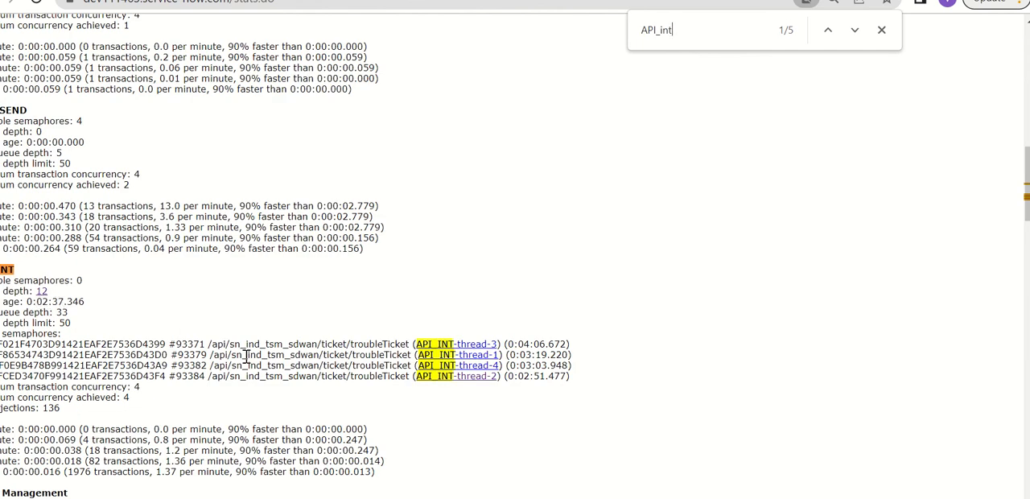
pyautogui.moveTo(490, 354)
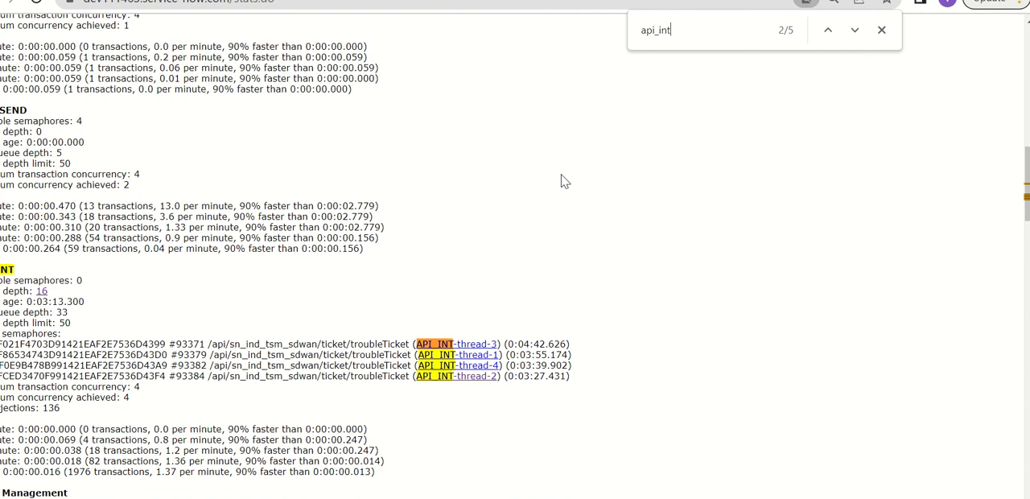
pyautogui.click(454, 344)
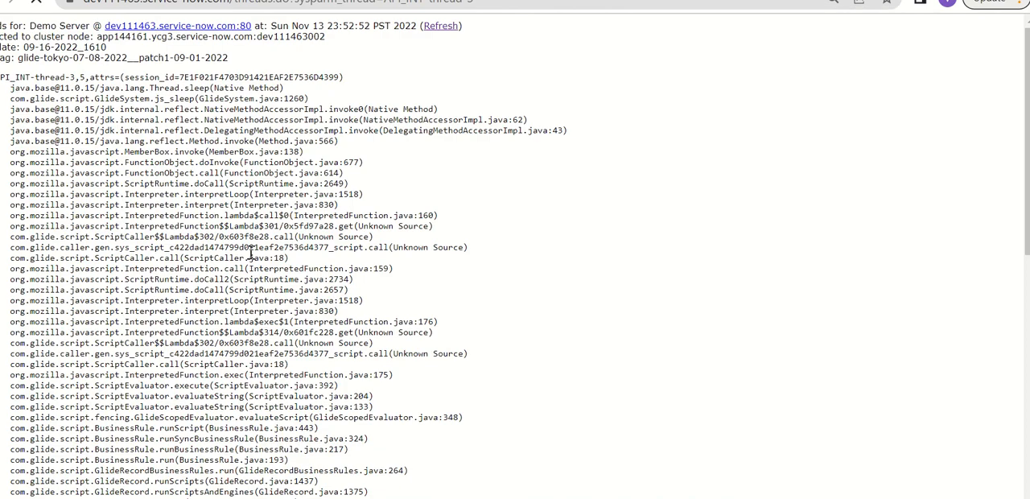
pyautogui.moveTo(251, 252)
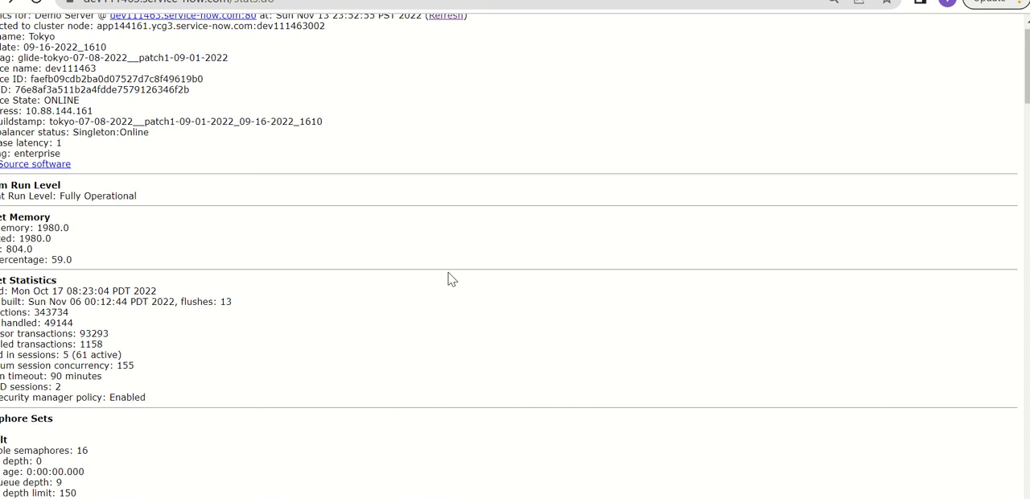
pyautogui.write('api_int')
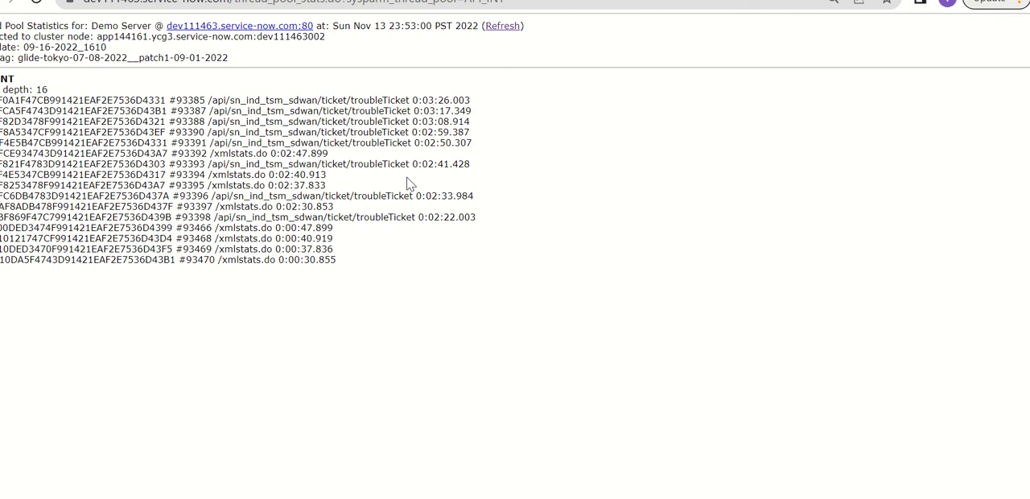
pyautogui.moveTo(262, 107)
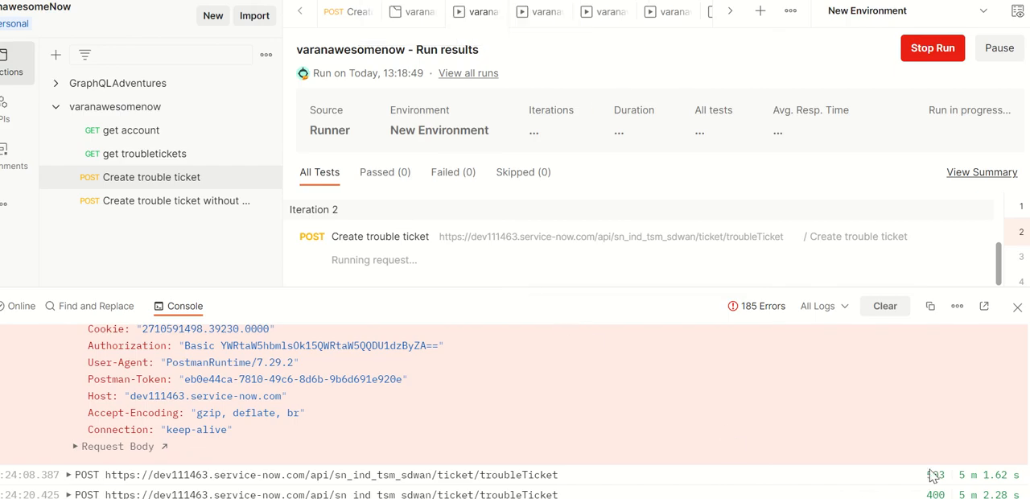
pyautogui.moveTo(587, 466)
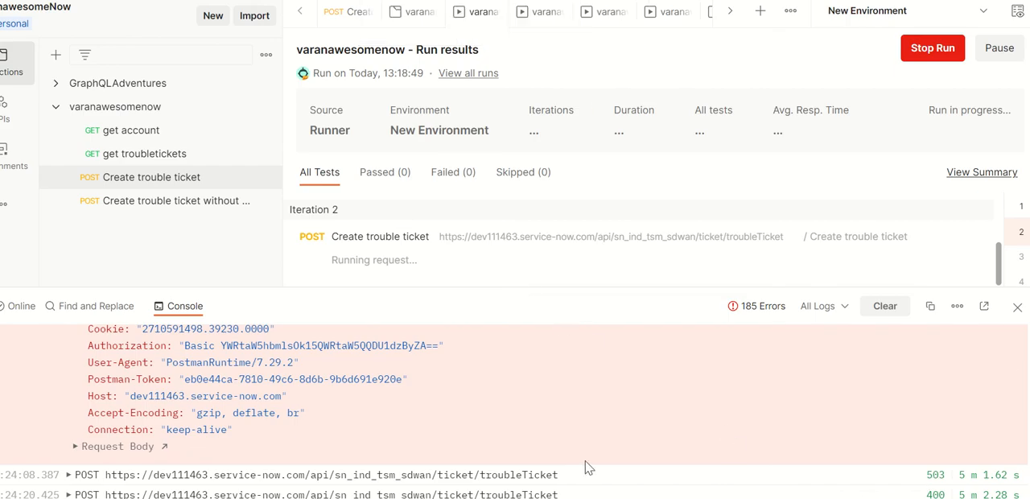
pyautogui.moveTo(941, 416)
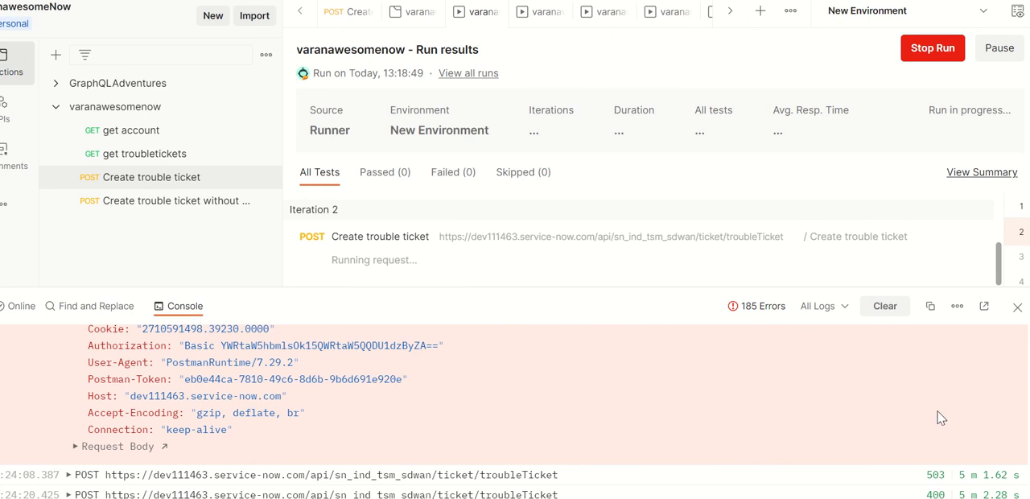
pyautogui.moveTo(647, 434)
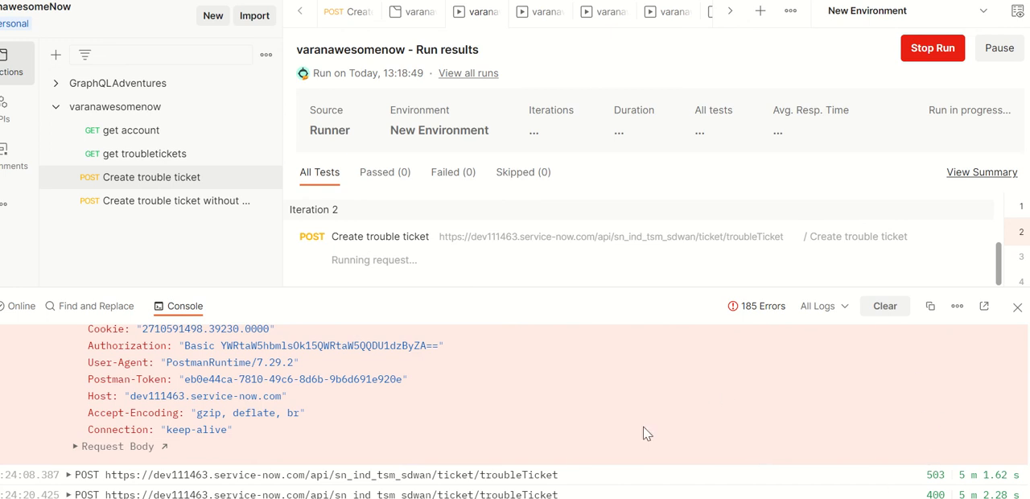
pyautogui.moveTo(689, 402)
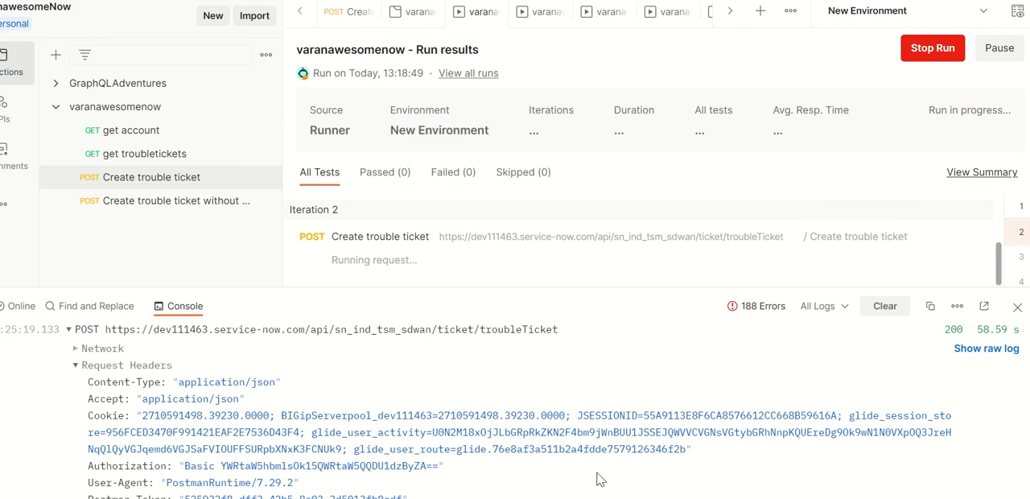
pyautogui.moveTo(618, 373)
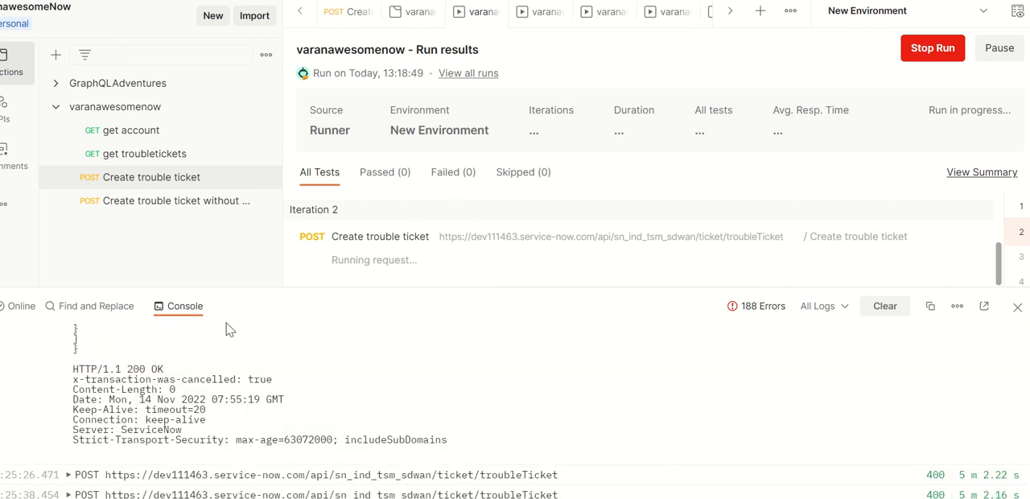
# - Expand the 200 POST troubleTicket console entry to reveal its cookie headers and 200 OK response
pyautogui.doubleClick(158, 380)
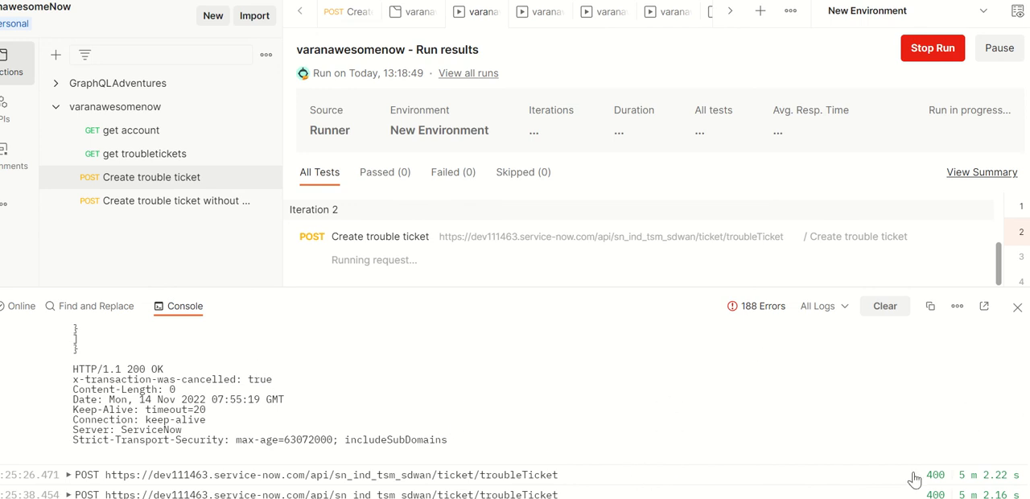
# - Expand the 400 POST entry, mark its JSESSIONID Set-Cookie lines and view it as raw log
pyautogui.click(69, 328)
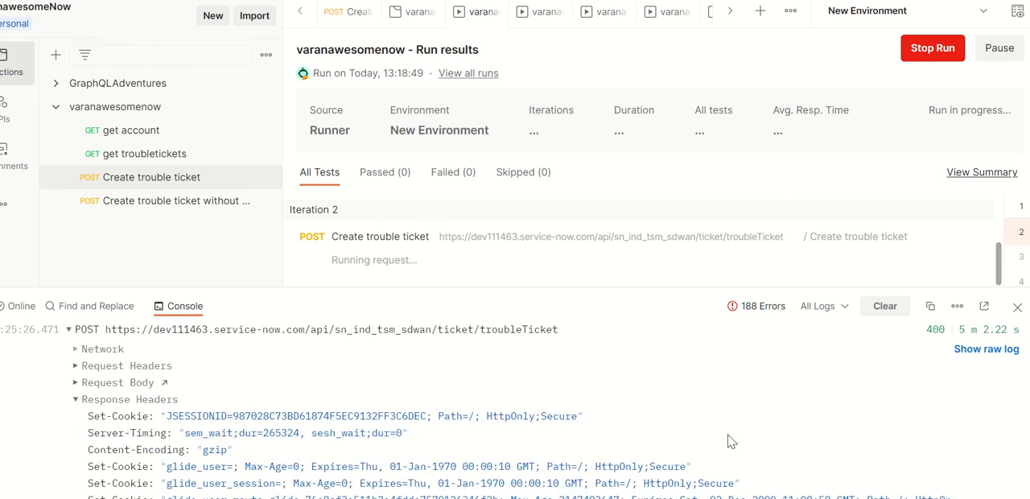
pyautogui.moveTo(87, 415); pyautogui.dragTo(402, 433)
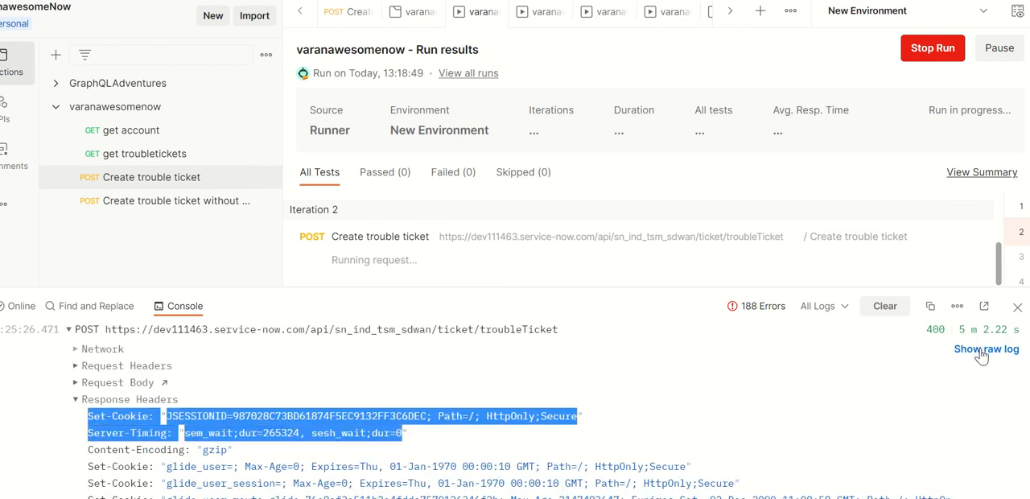
pyautogui.click(985, 347)
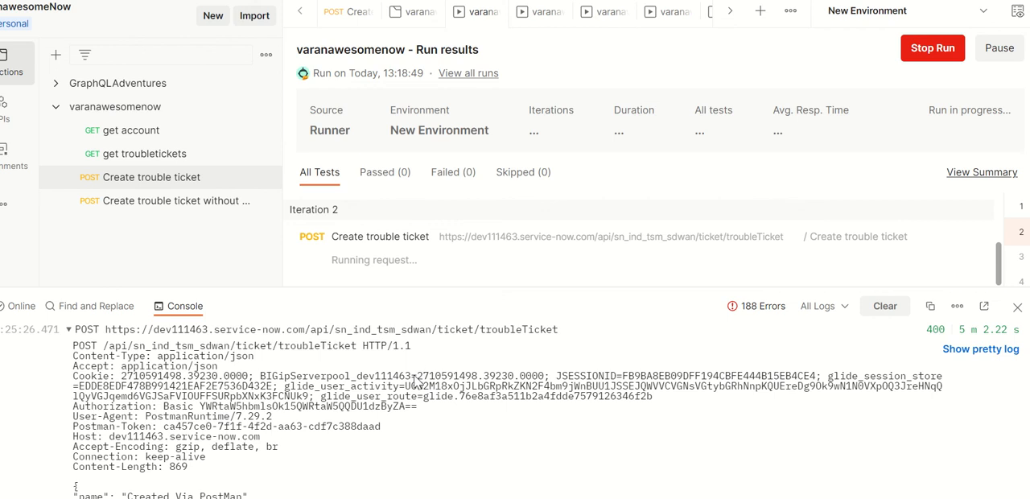
pyautogui.moveTo(418, 375); pyautogui.dragTo(541, 375)
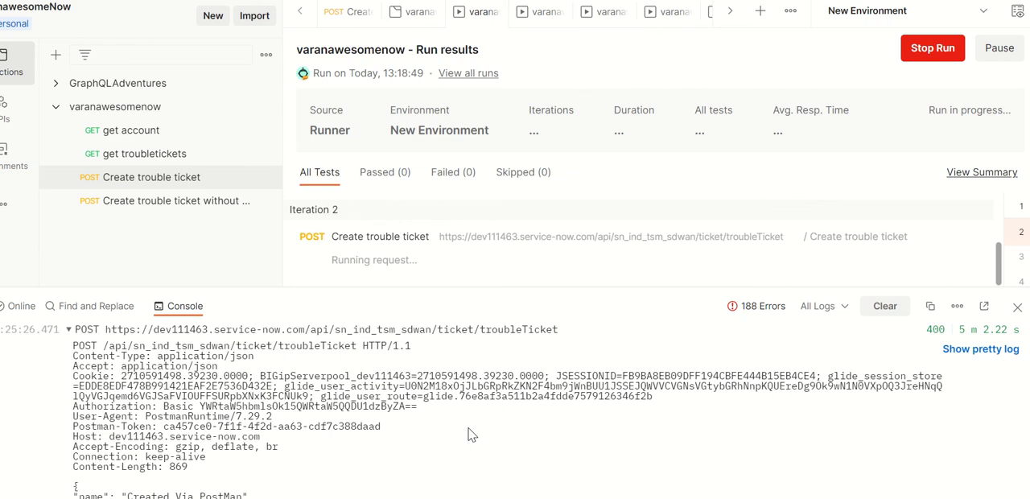
pyautogui.moveTo(979, 348)
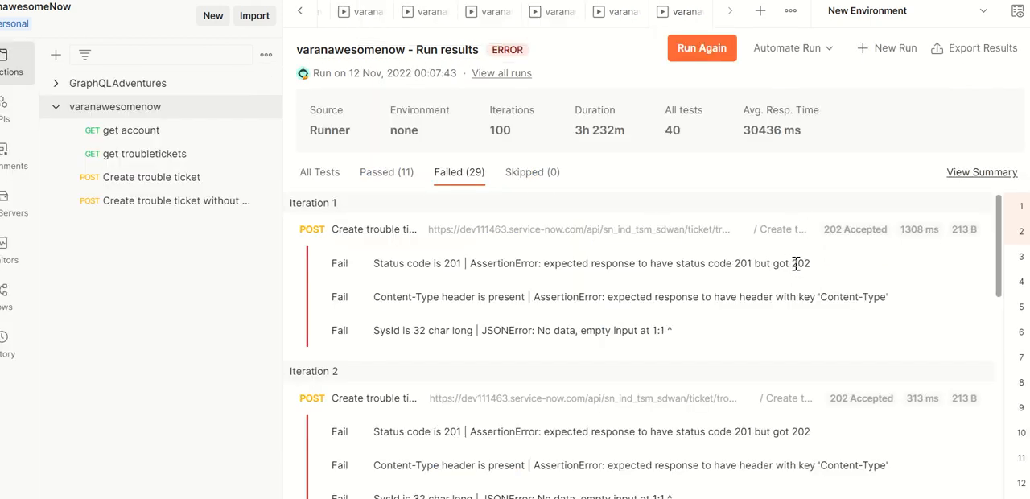
# - Highlight the received 202 status, then show the Create trouble ticket request's test script expecting 201
pyautogui.doubleClick(801, 264)
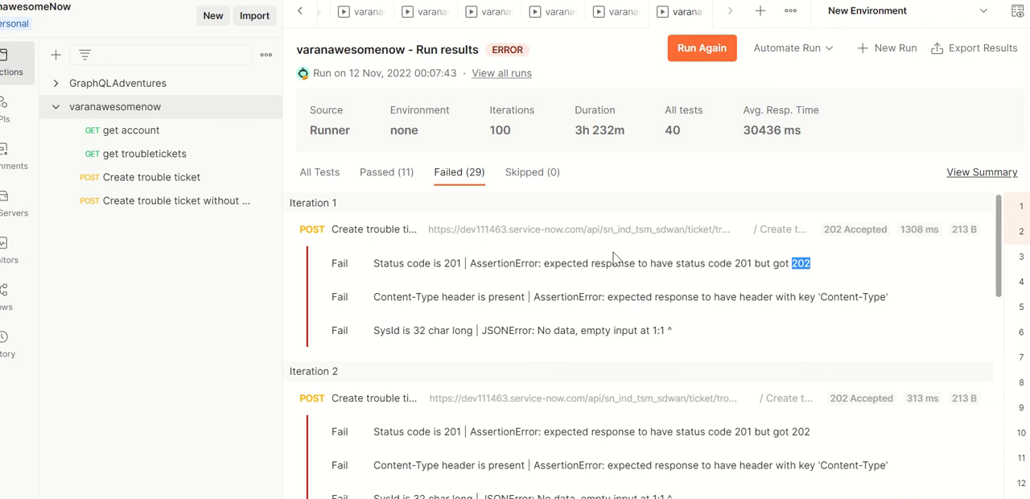
pyautogui.moveTo(373, 271)
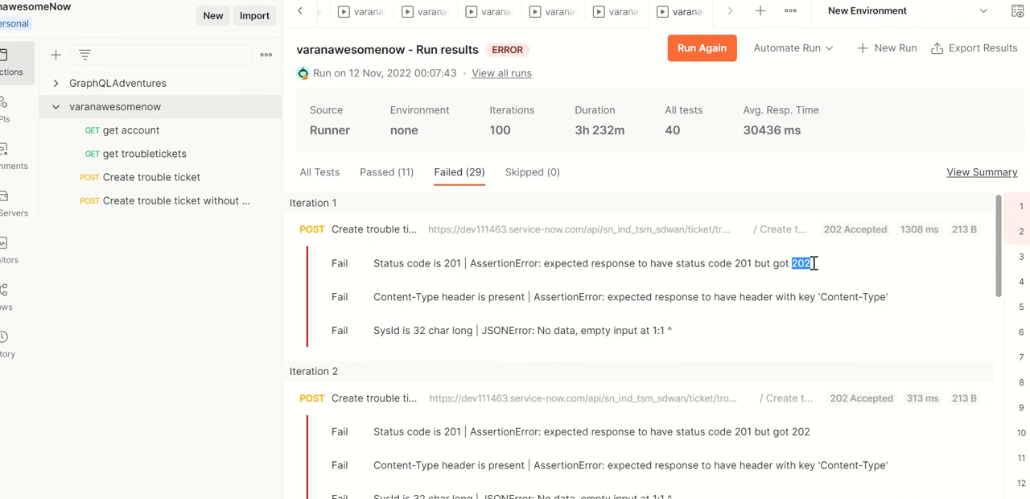
pyautogui.moveTo(708, 283)
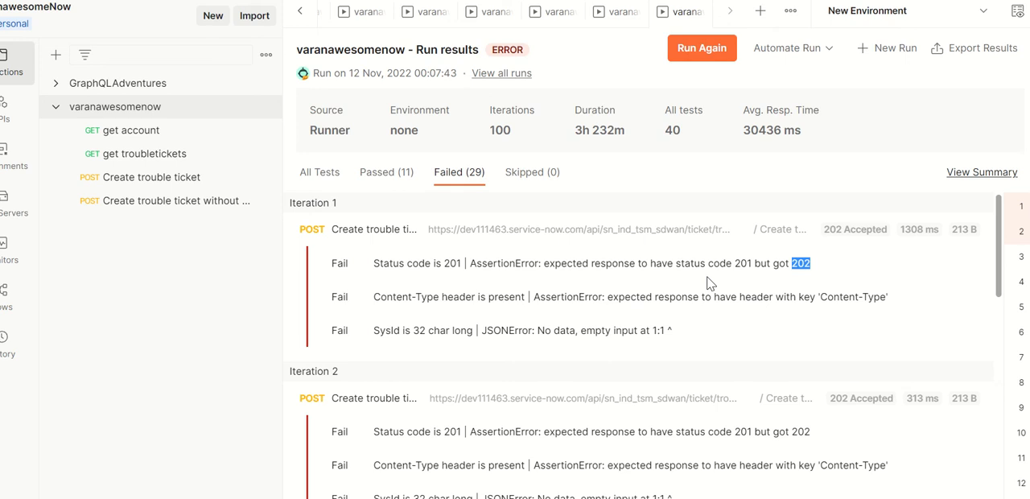
pyautogui.moveTo(151, 177)
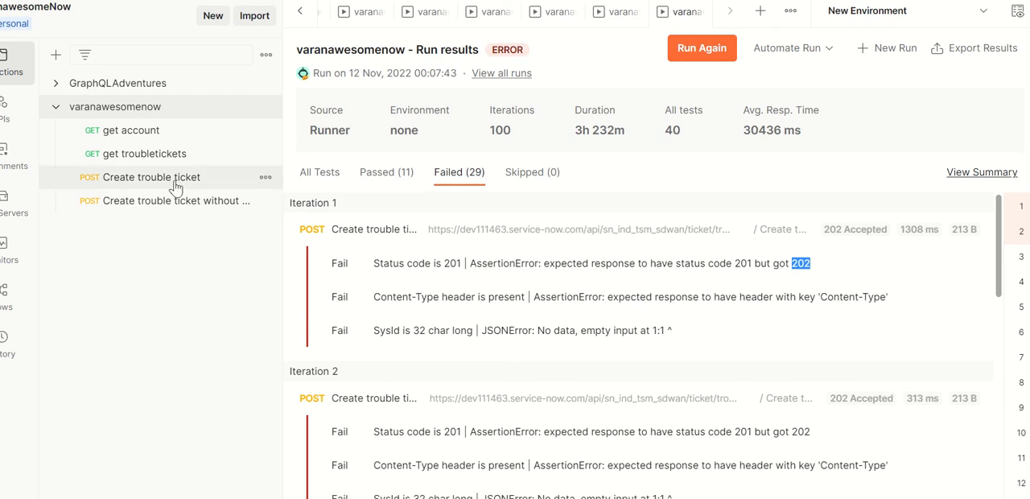
pyautogui.click(152, 177)
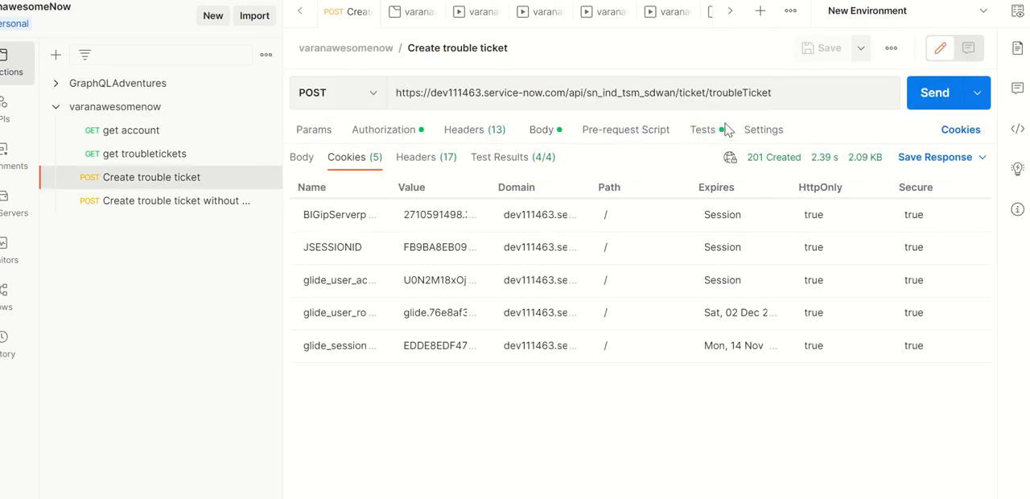
pyautogui.click(701, 131)
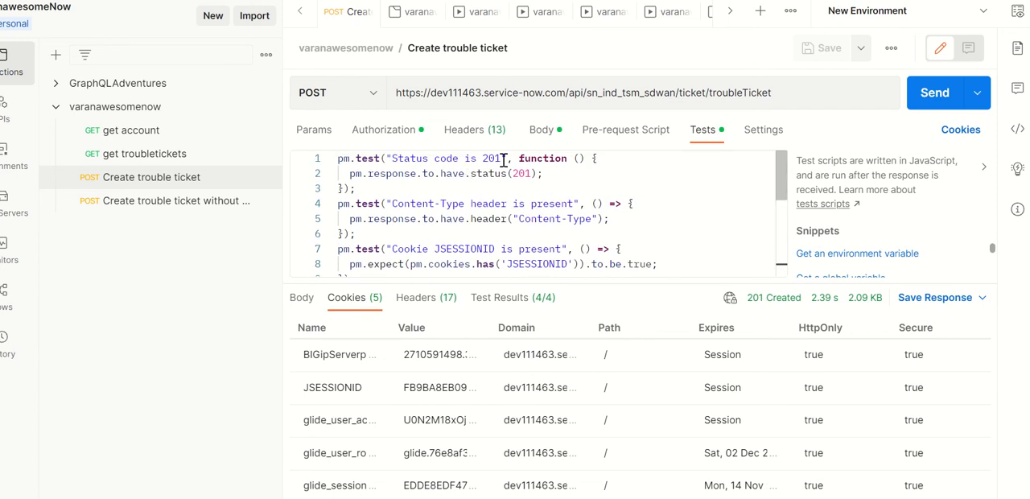
pyautogui.moveTo(578, 153)
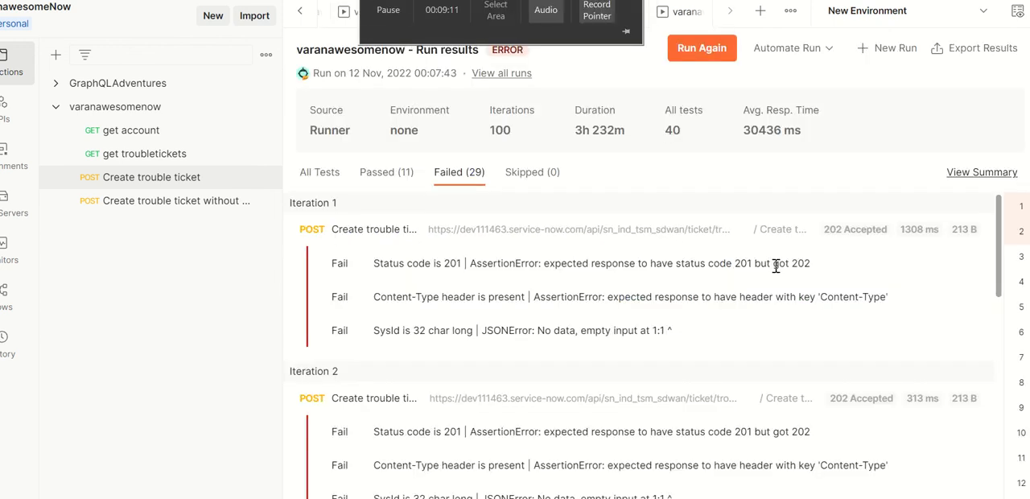
pyautogui.doubleClick(799, 264)
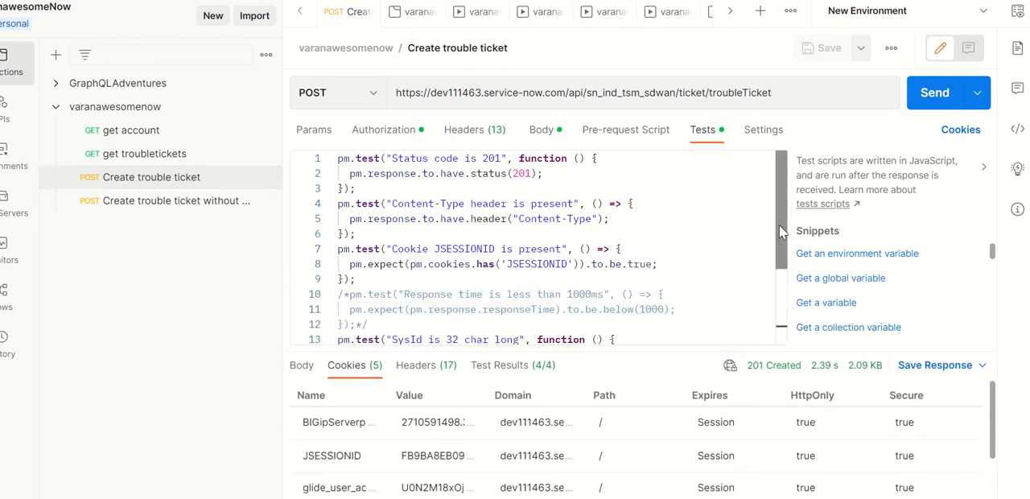
# - Show the request's Settings down to the Disable cookie jar toggle, currently off
pyautogui.click(762, 130)
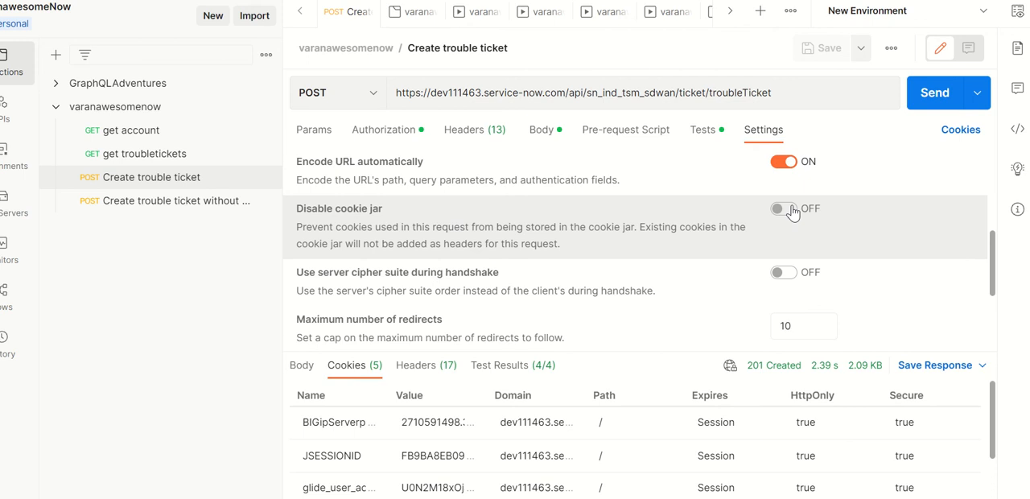
pyautogui.moveTo(962, 255)
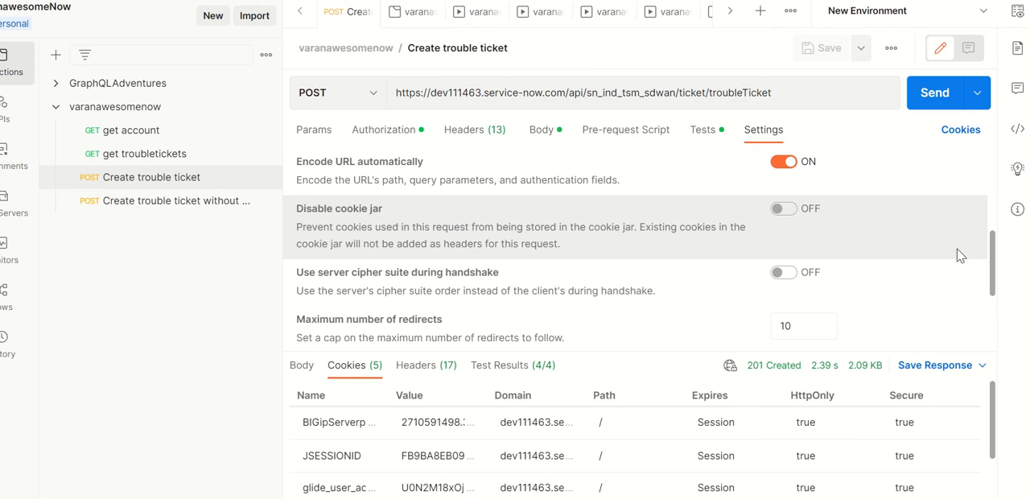
pyautogui.scroll(-3)
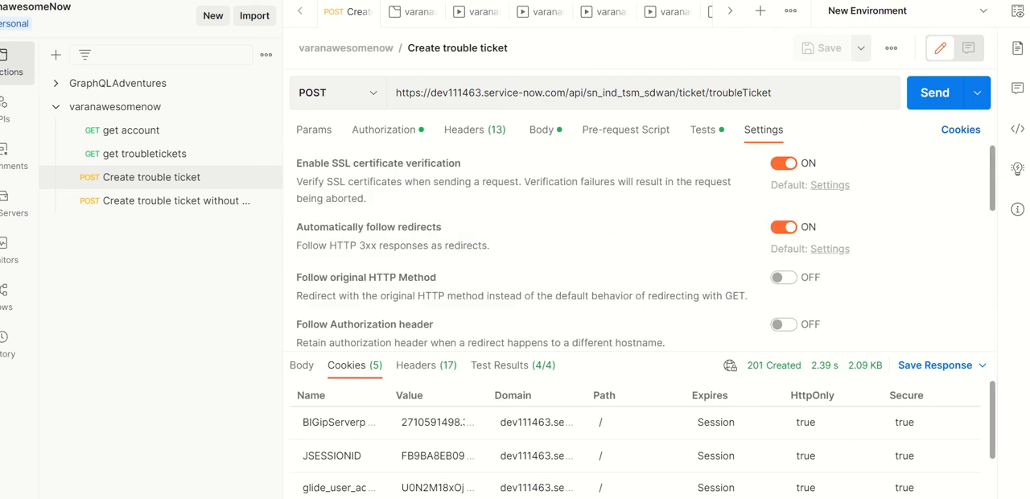